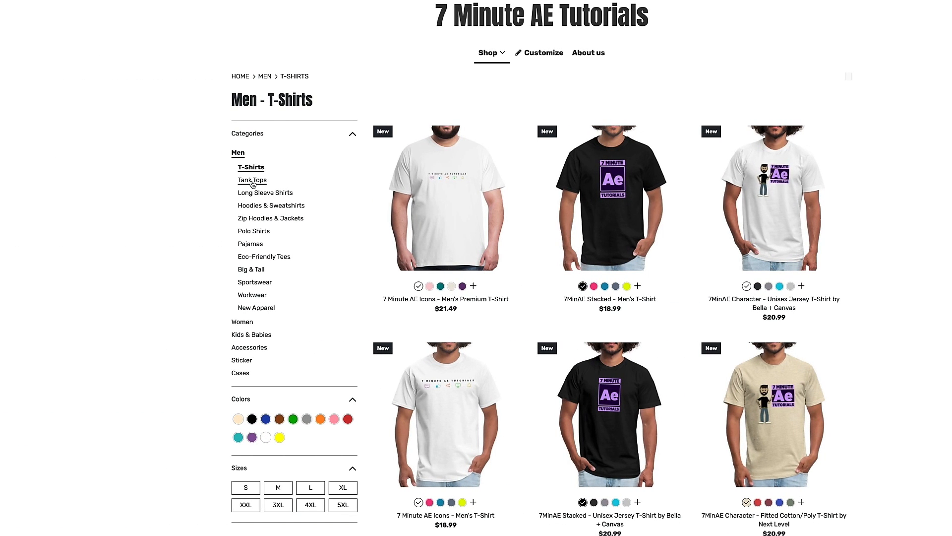
- Browse the men's Tank Tops, Long Sleeve Shirts, Hoodies & Sweatshirts and Zip Hoodies & Jackets categories
{"action": "left_click", "coordinate": [252, 180]}
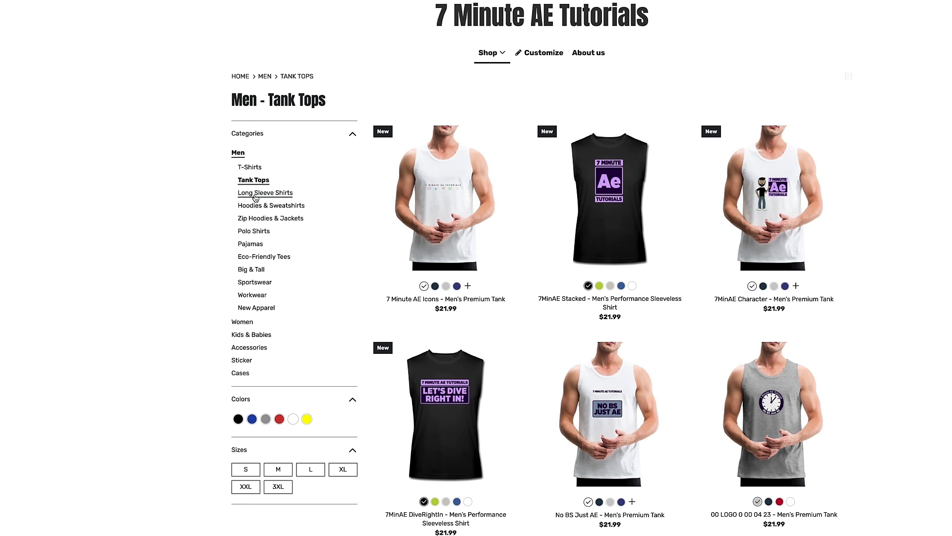
{"action": "left_click", "coordinate": [265, 192]}
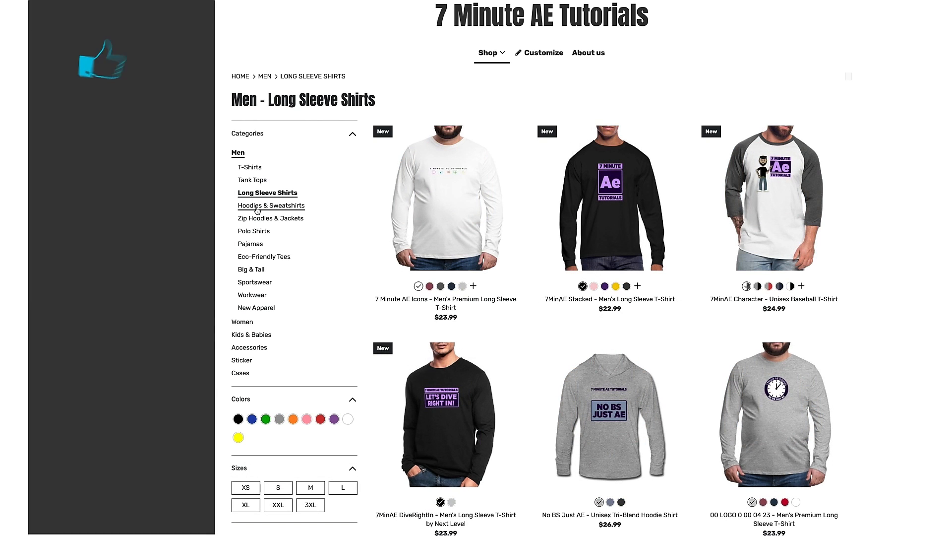
{"action": "left_click", "coordinate": [271, 206]}
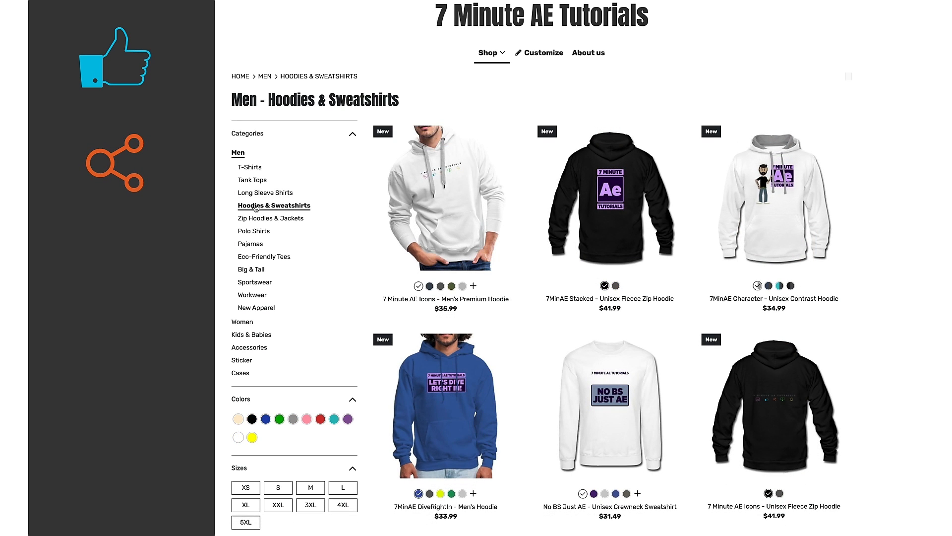
{"action": "left_click", "coordinate": [270, 218]}
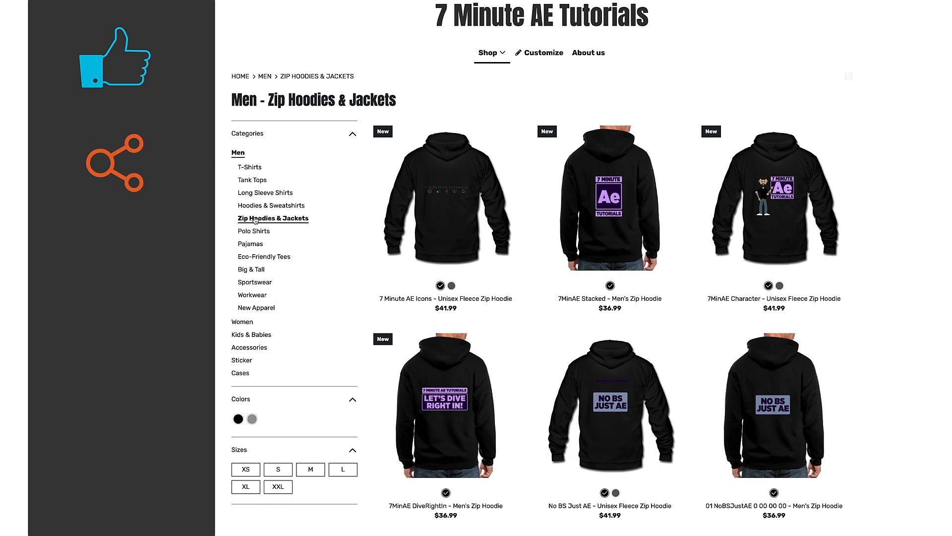
- Browse the Accessories category and its Phone Cases
{"action": "left_click", "coordinate": [256, 307]}
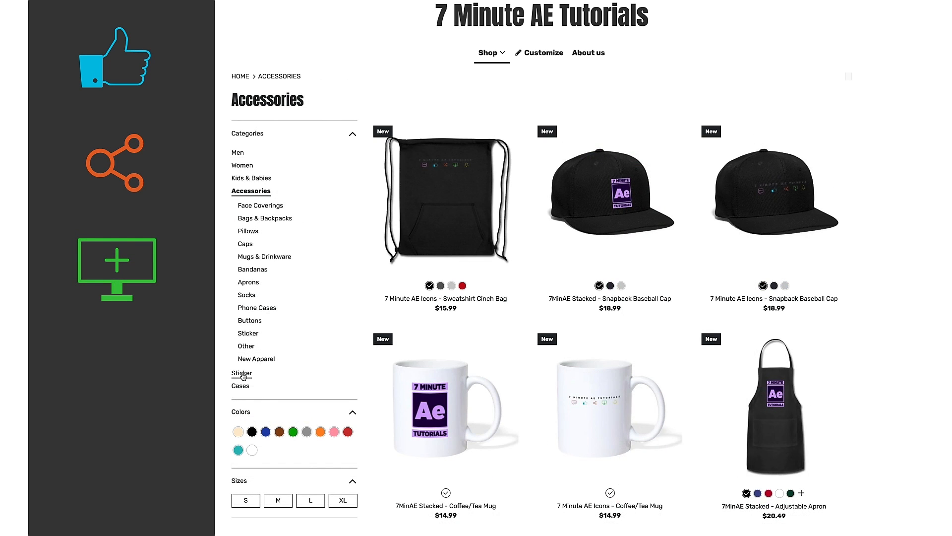
{"action": "left_click", "coordinate": [257, 308]}
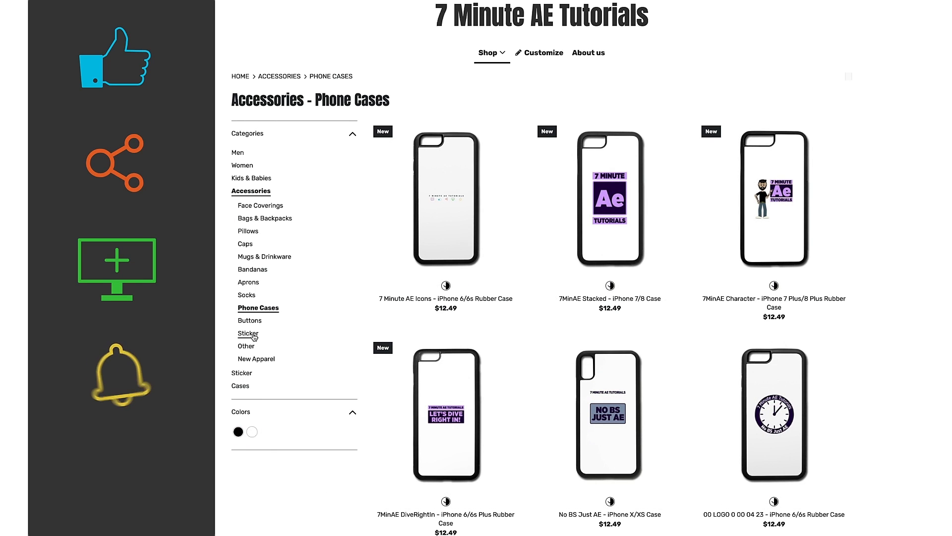
{"action": "left_click", "coordinate": [248, 230]}
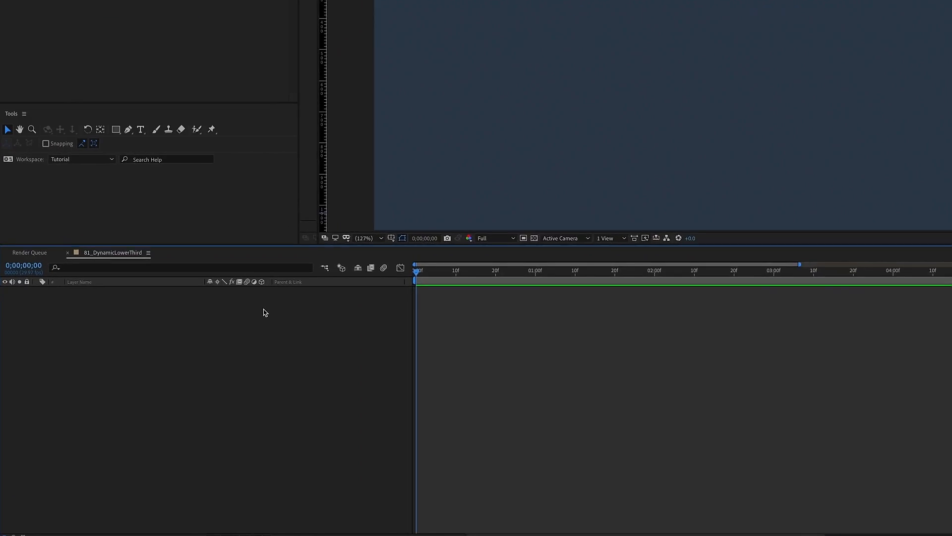
- Create a shape layer named Name Bar containing a group renamed Box
{"action": "right_click", "coordinate": [417, 191]}
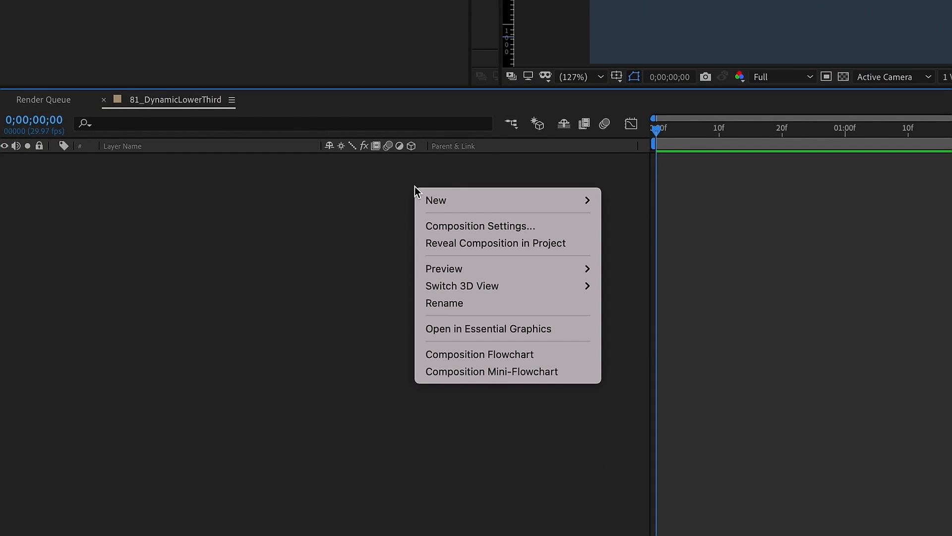
{"action": "mouse_move", "coordinate": [436, 200]}
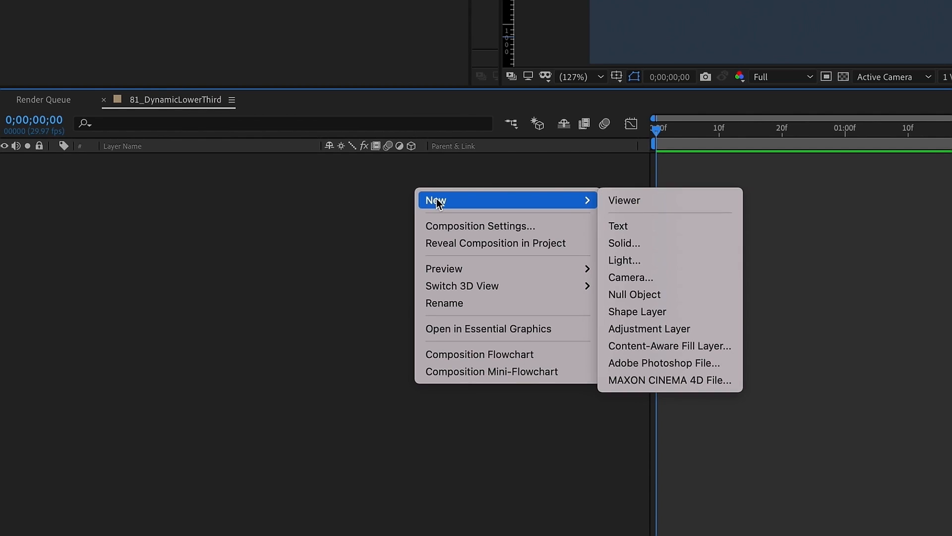
{"action": "left_click", "coordinate": [637, 311]}
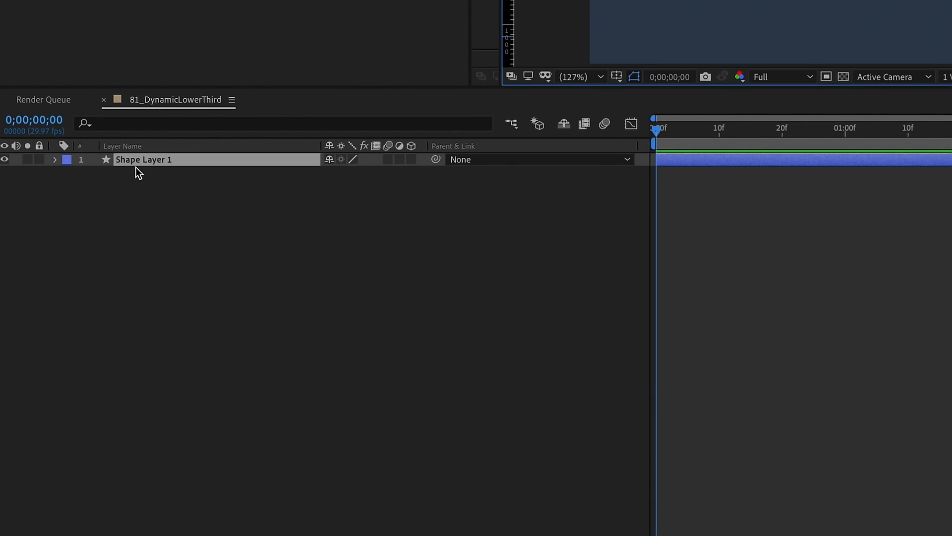
{"action": "type", "text": "Name Bar"}
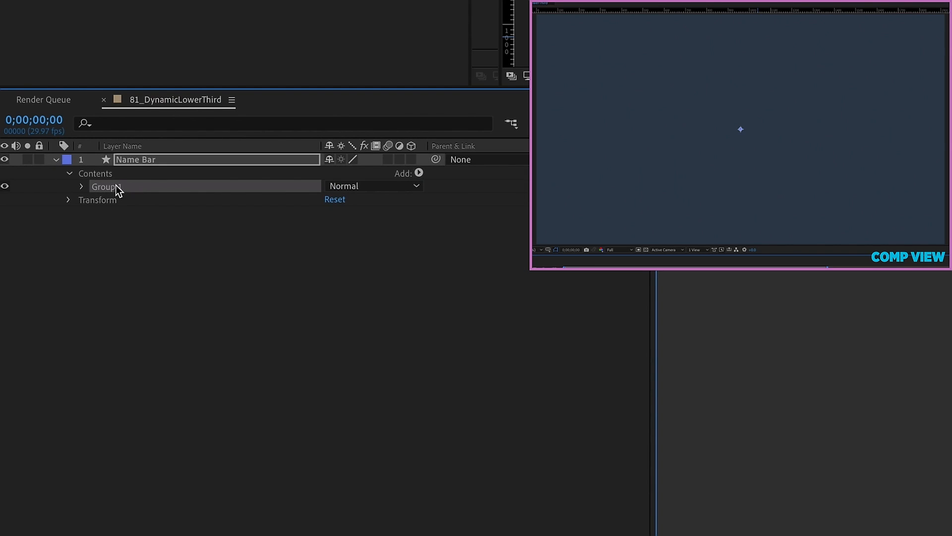
{"action": "type", "text": "Box"}
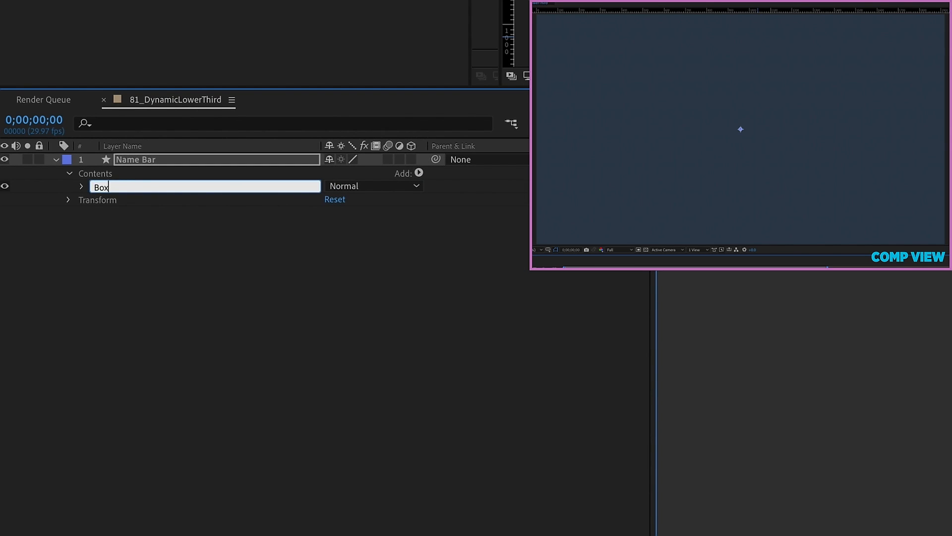
- Give the Box group a rectangle path with a blue fill
{"action": "left_click", "coordinate": [418, 174]}
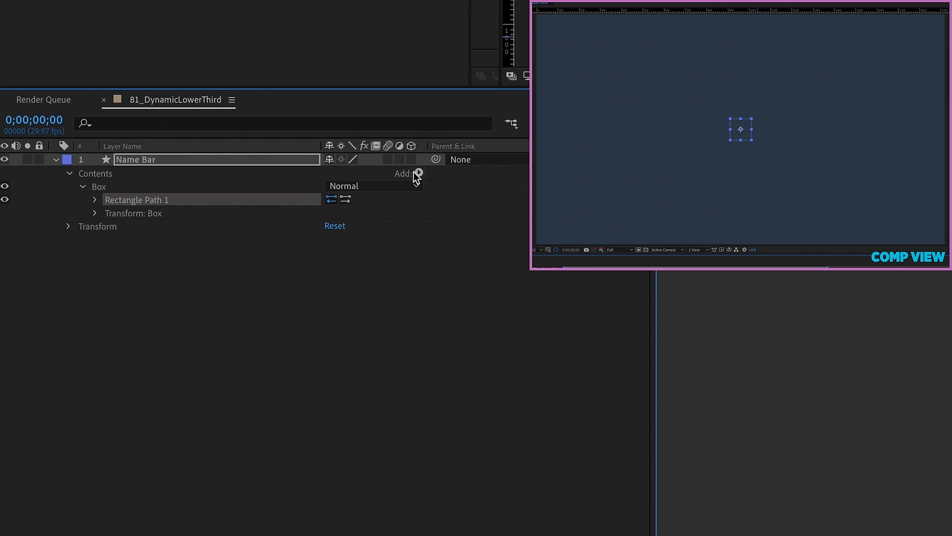
{"action": "left_click", "coordinate": [417, 174]}
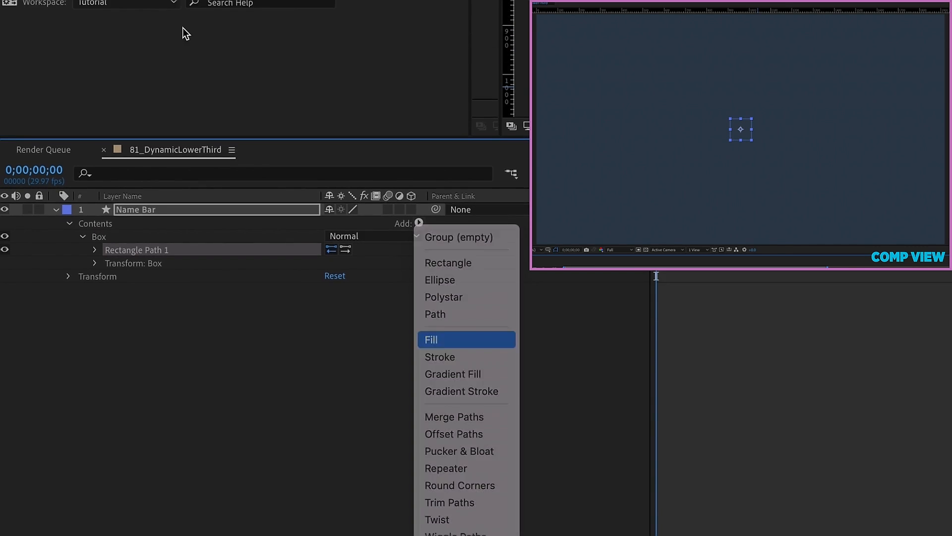
{"action": "left_click", "coordinate": [430, 339]}
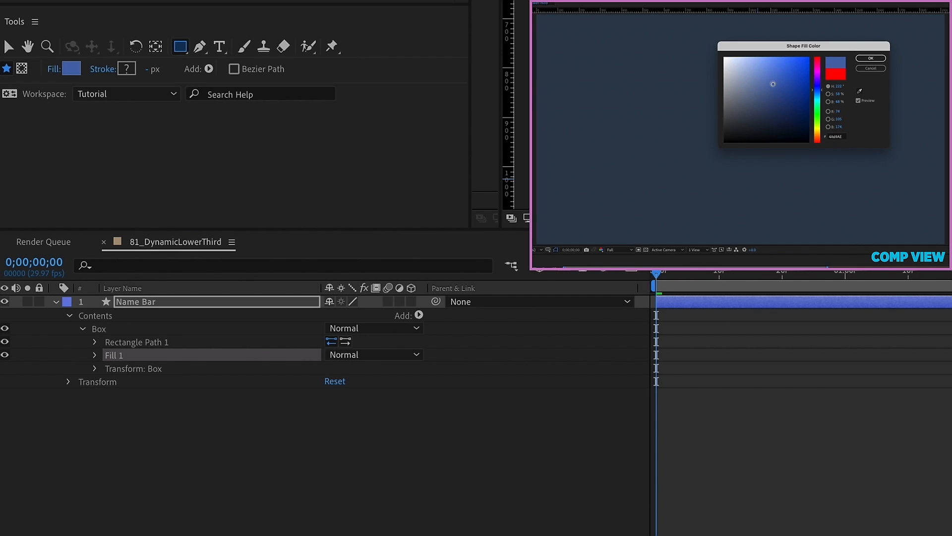
{"action": "left_click", "coordinate": [869, 58]}
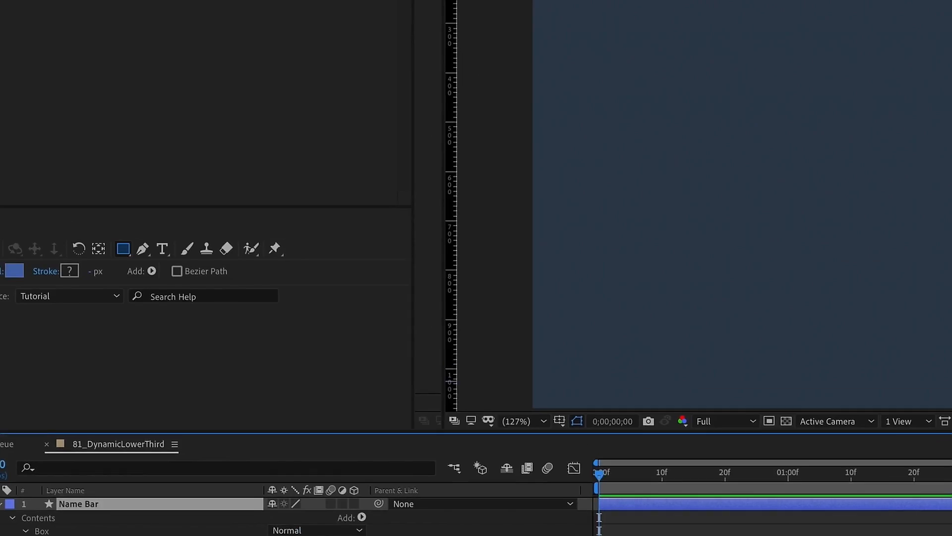
- Add two null layers named Lower third control and Animation control
{"action": "left_click", "coordinate": [154, 12]}
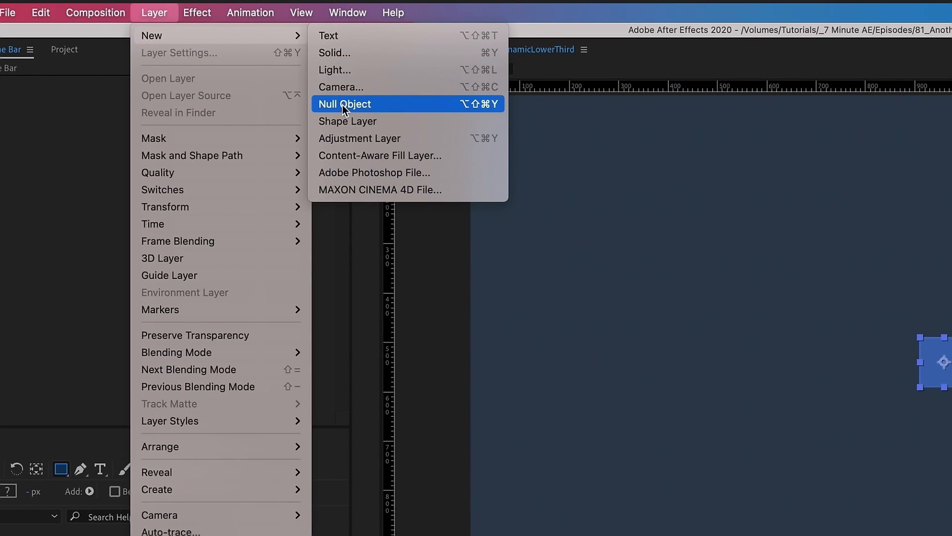
{"action": "left_click", "coordinate": [345, 104]}
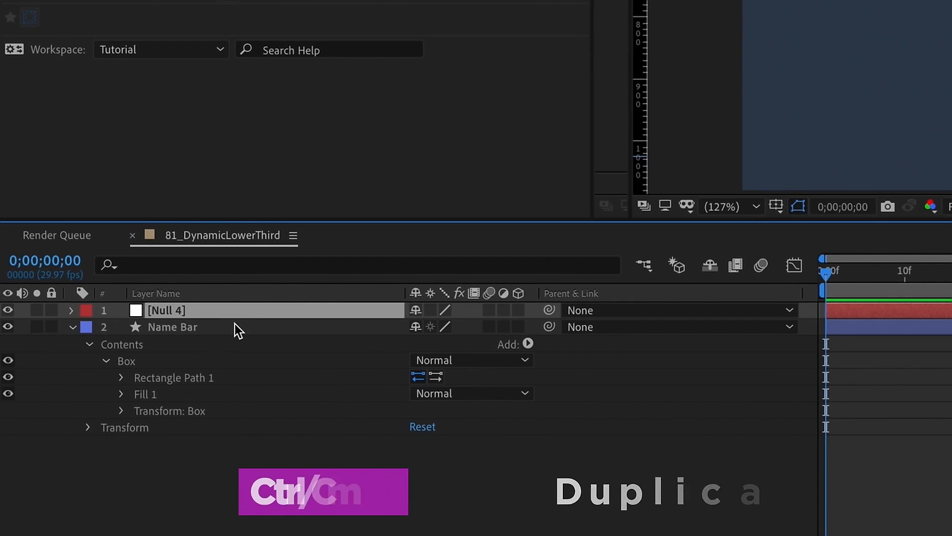
{"action": "key", "text": "ctrl+d"}
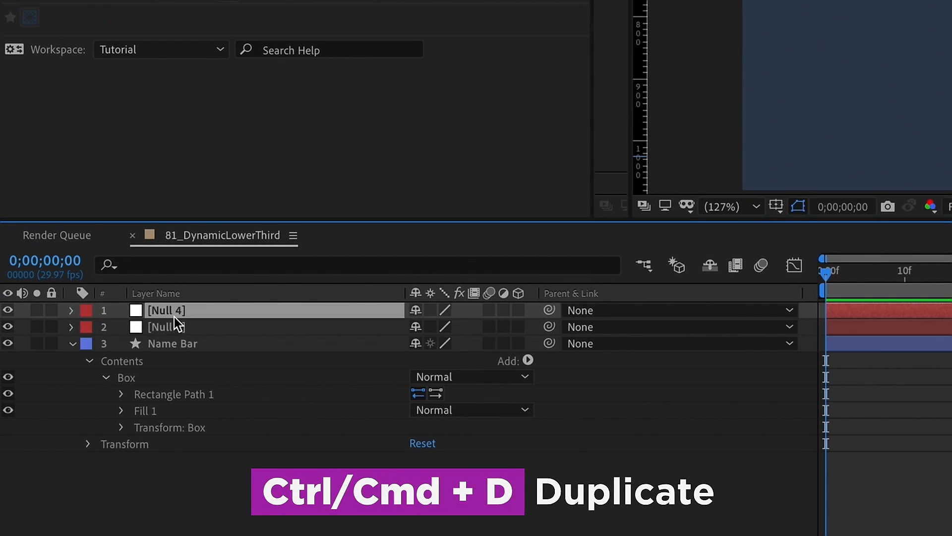
{"action": "type", "text": "Lower third control"}
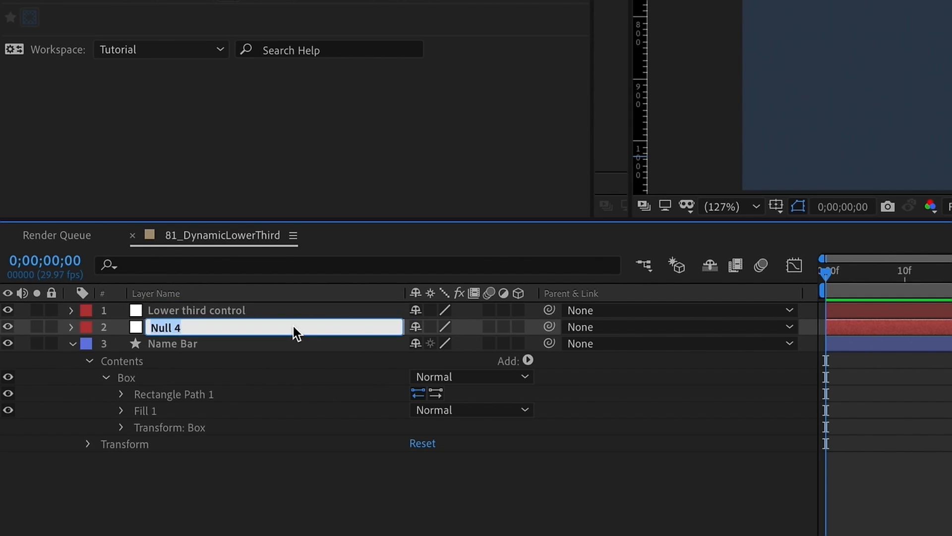
{"action": "type", "text": "Animation control"}
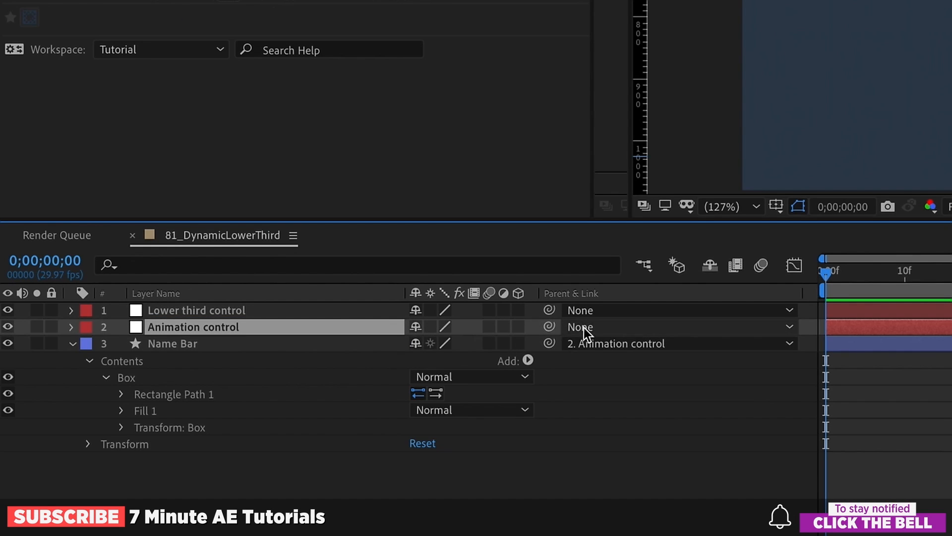
- Parent Animation control to Lower third control and Name Bar to Animation control
{"action": "left_click", "coordinate": [674, 326]}
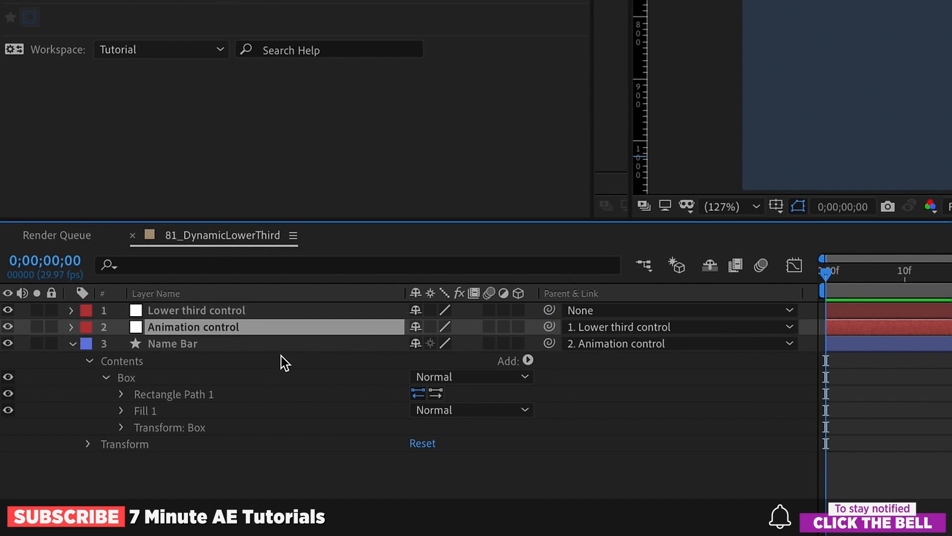
{"action": "left_click", "coordinate": [197, 309]}
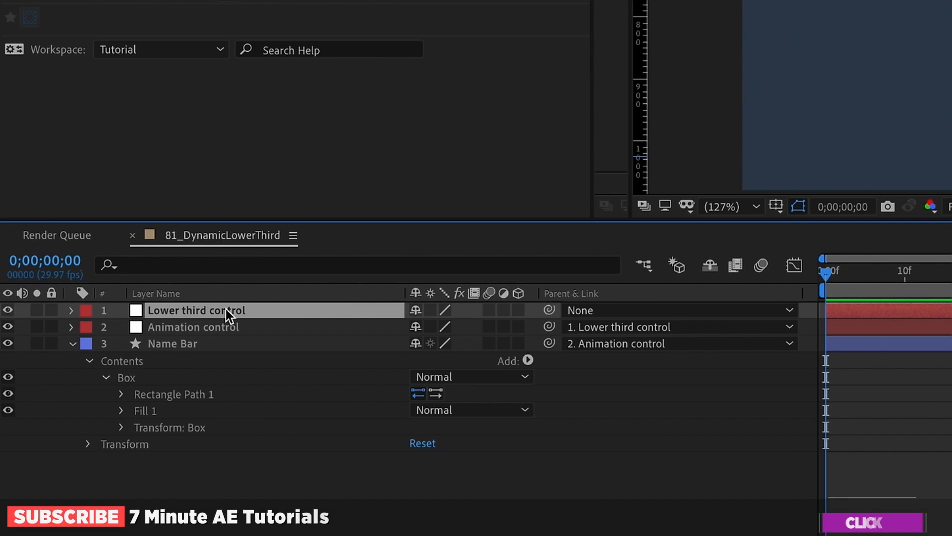
{"action": "left_click", "coordinate": [192, 327]}
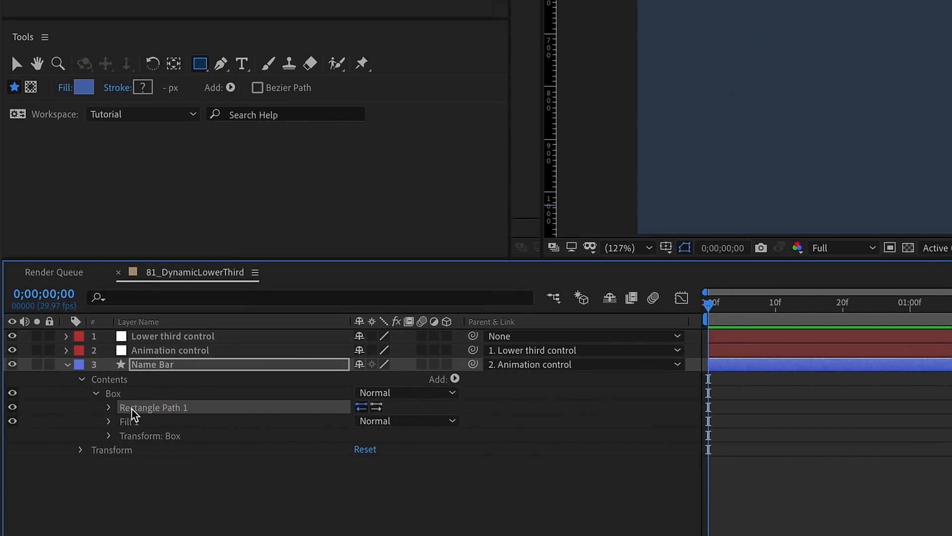
- Keyframe the rectangle size from 0×100 at frame 0 to 100×100 at frame 20
{"action": "left_click", "coordinate": [109, 406]}
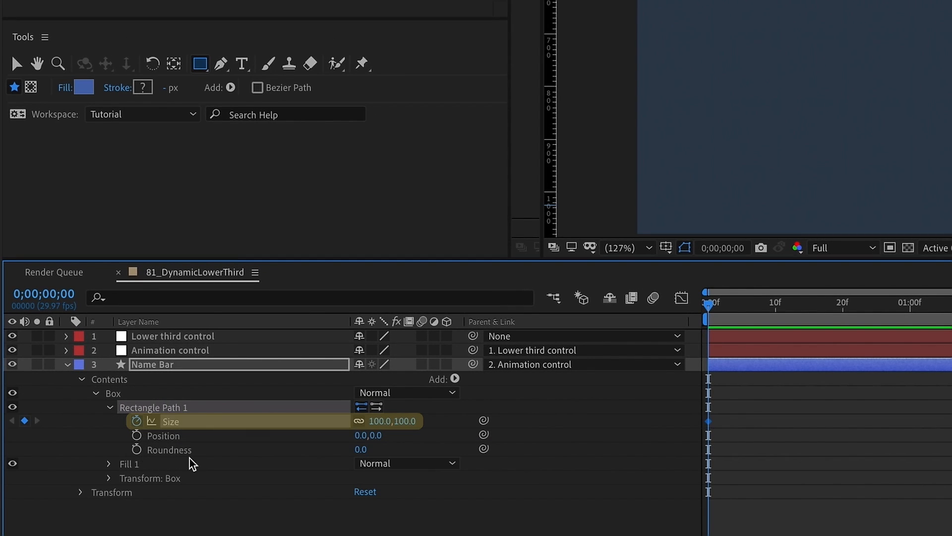
{"action": "key", "text": "shift+pagedown"}
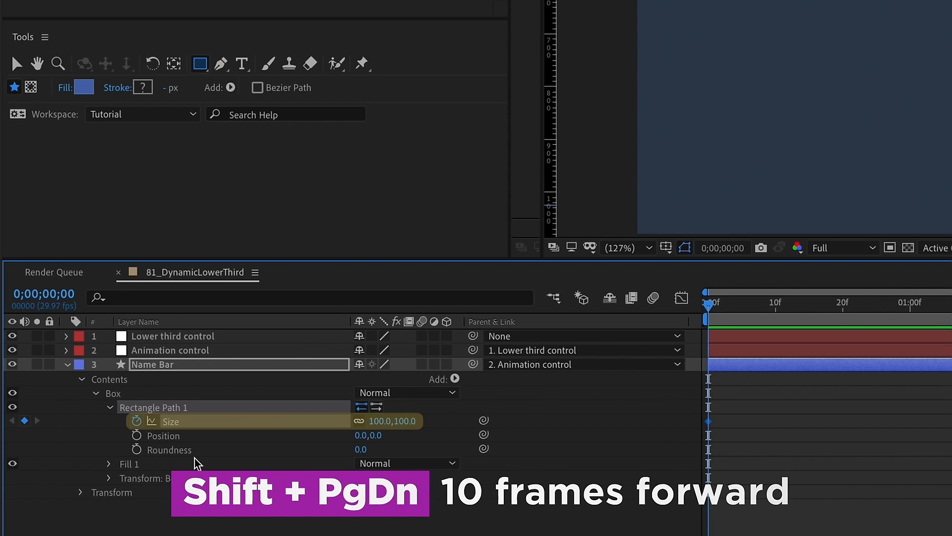
{"action": "key", "text": "shift+pagedown"}
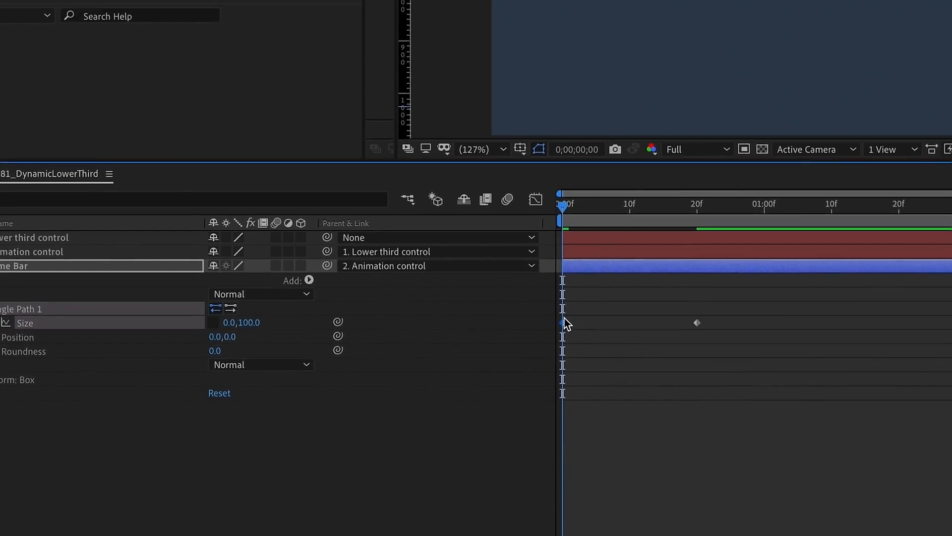
{"action": "right_click", "coordinate": [561, 322]}
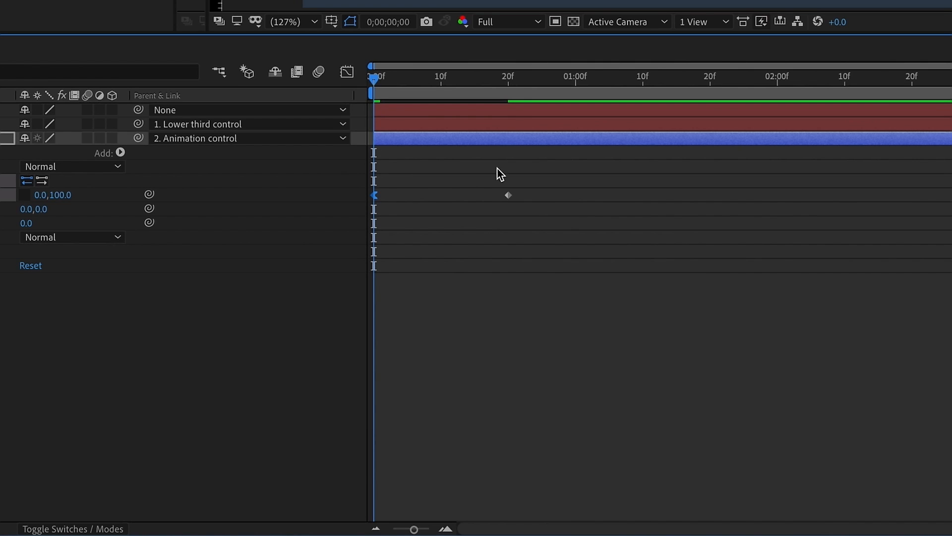
- Apply Easy Ease In to the final size keyframe
{"action": "right_click", "coordinate": [508, 195]}
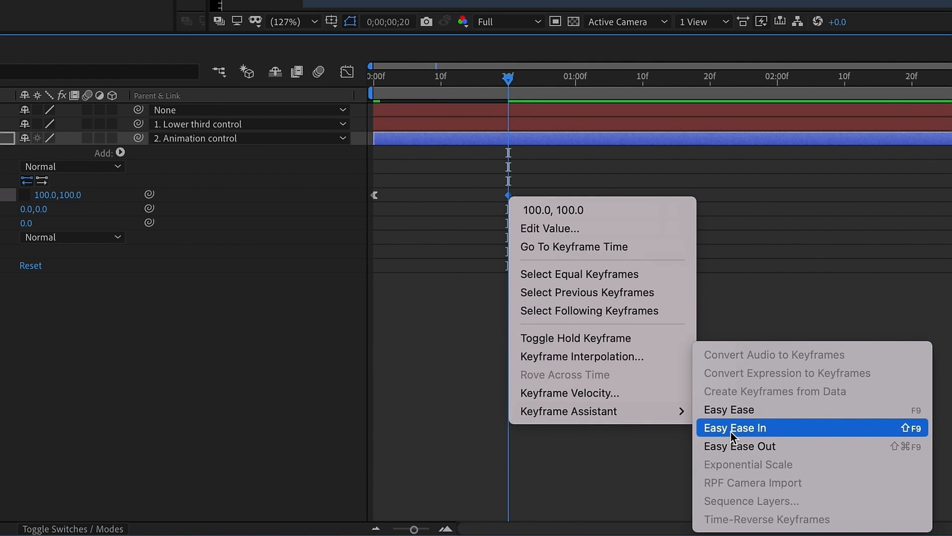
{"action": "left_click", "coordinate": [734, 427]}
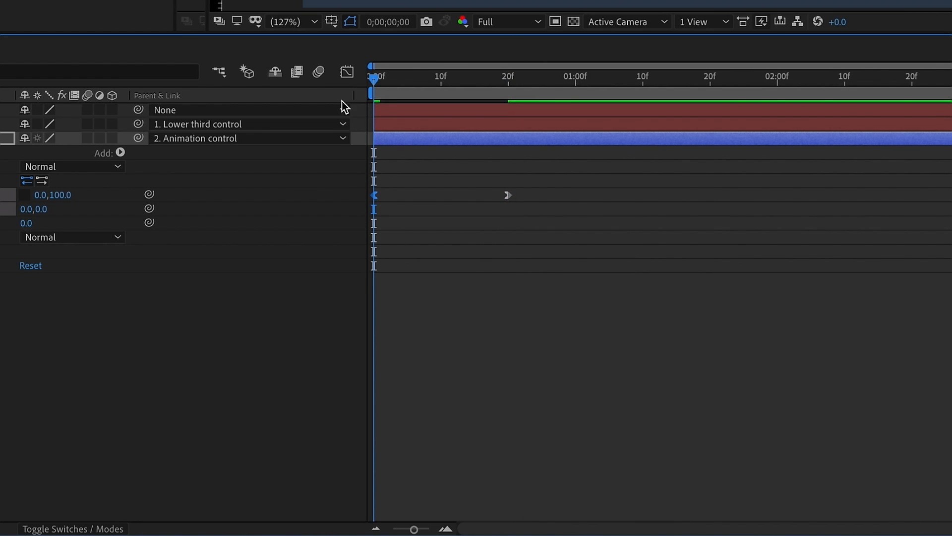
- Apply Easy Ease In to the final Position and Rotation keyframes of Animation control
{"action": "left_click", "coordinate": [345, 71]}
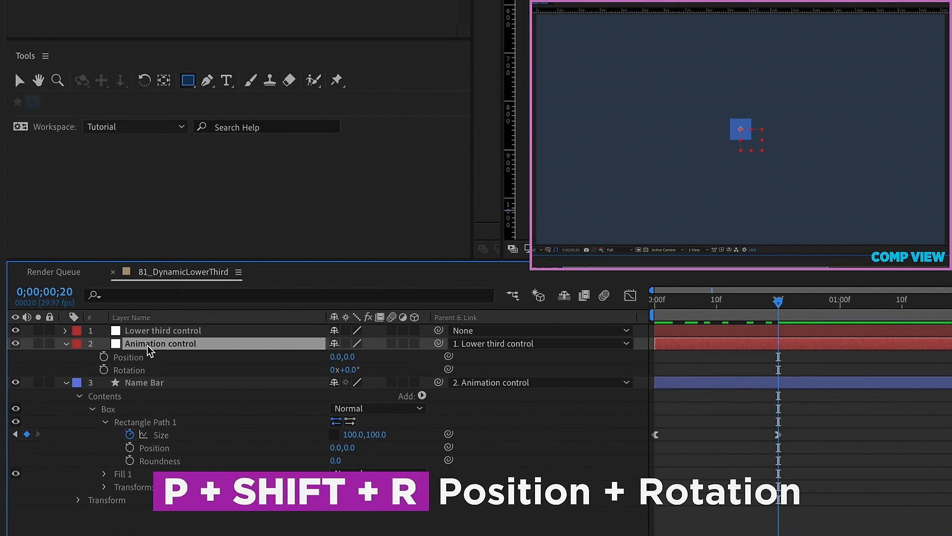
{"action": "mouse_move", "coordinate": [105, 362]}
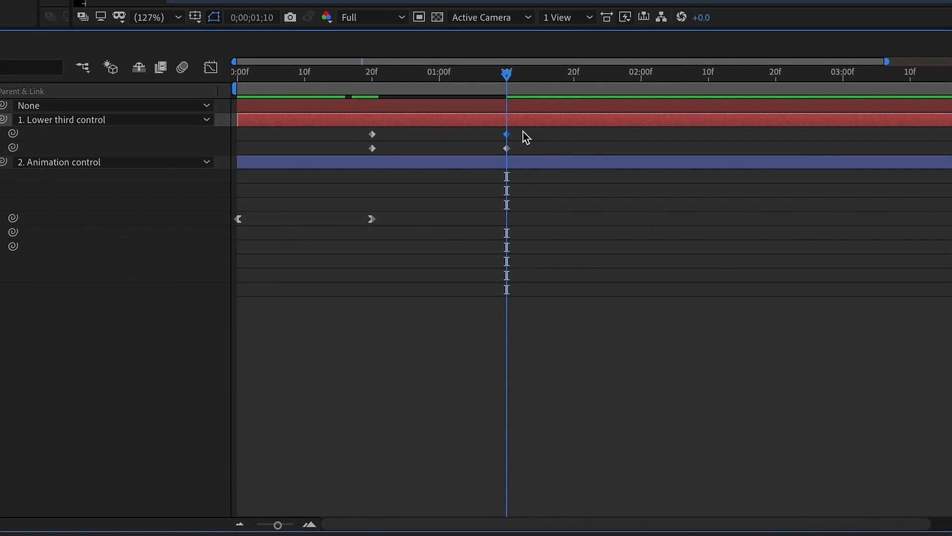
{"action": "right_click", "coordinate": [506, 148]}
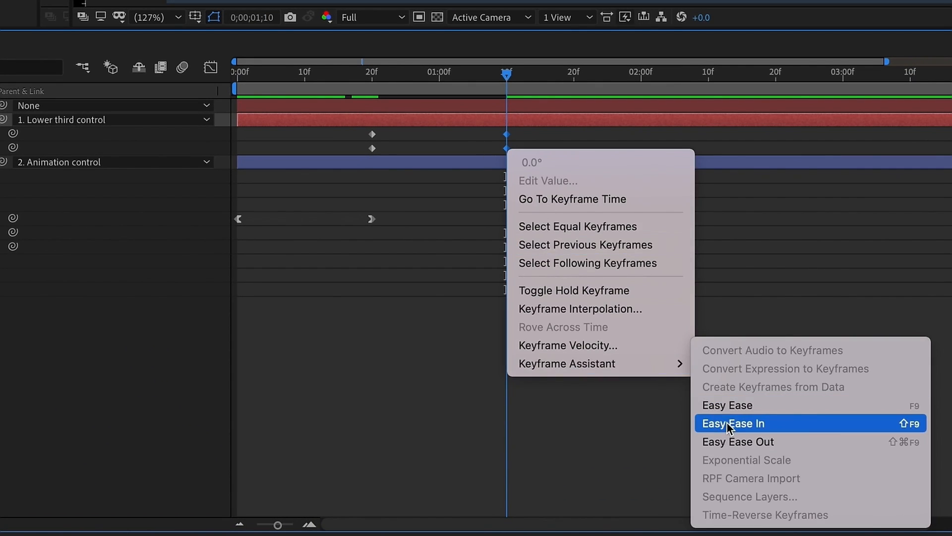
{"action": "left_click", "coordinate": [733, 423]}
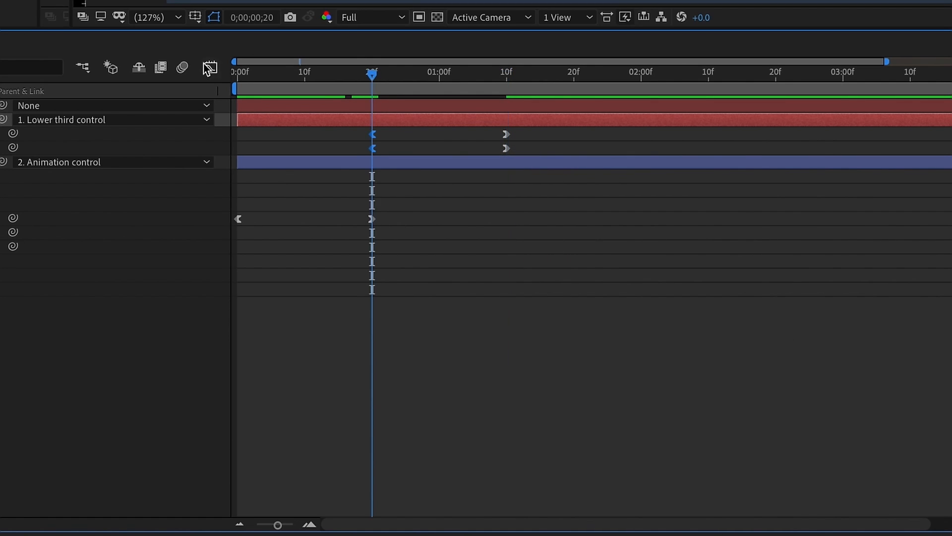
{"action": "left_click", "coordinate": [210, 66]}
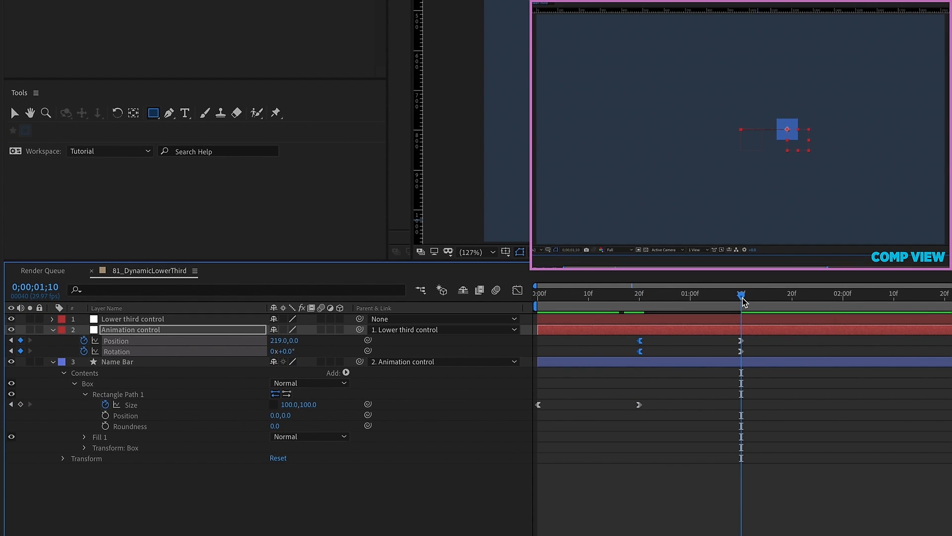
- Add Position keyframes at 1:12 and 2:12 and make the move Easy Ease Out
{"action": "left_click", "coordinate": [751, 294]}
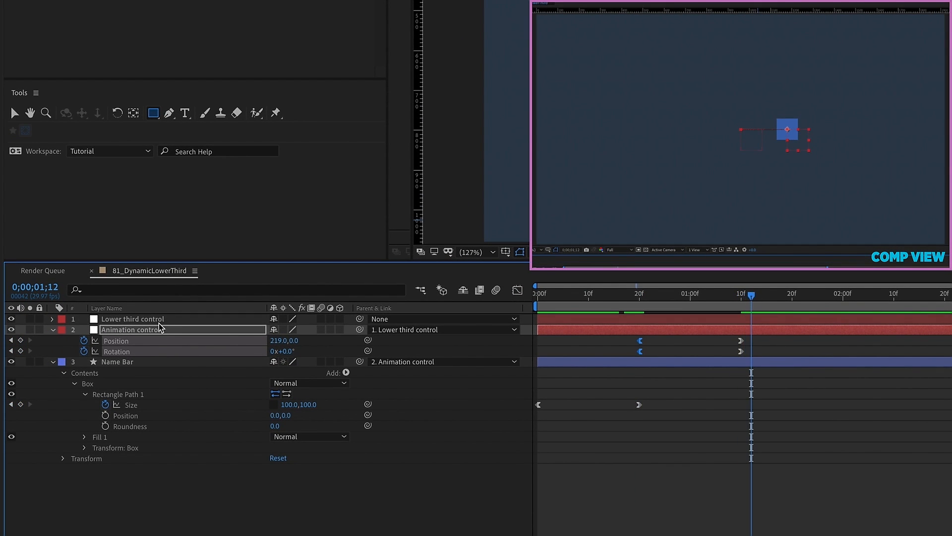
{"action": "left_click", "coordinate": [116, 340]}
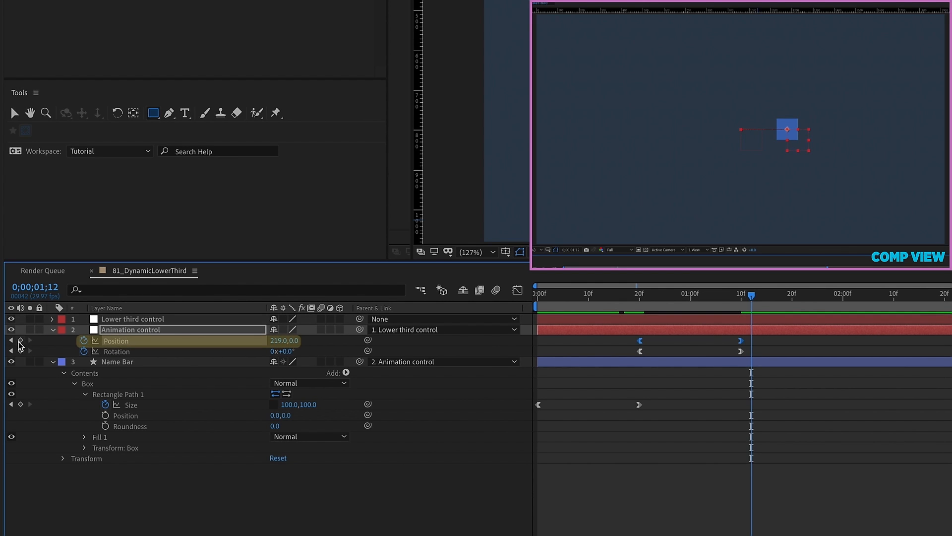
{"action": "key", "text": "shift+pagedown"}
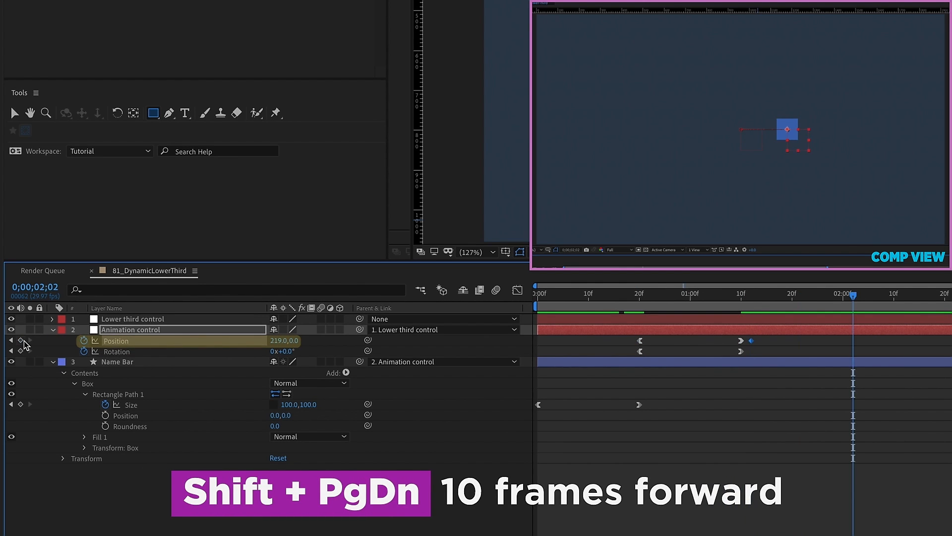
{"action": "key", "text": "shift+pagedown"}
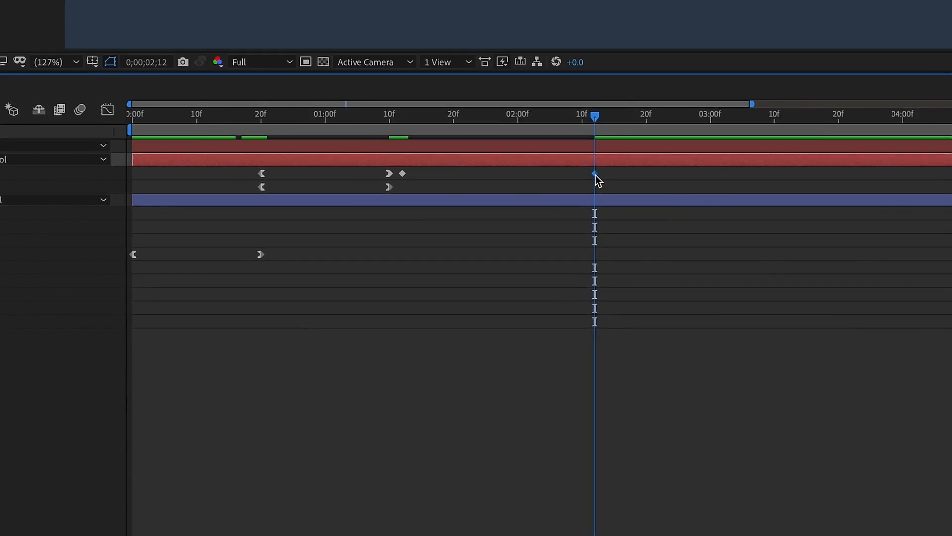
{"action": "right_click", "coordinate": [595, 174]}
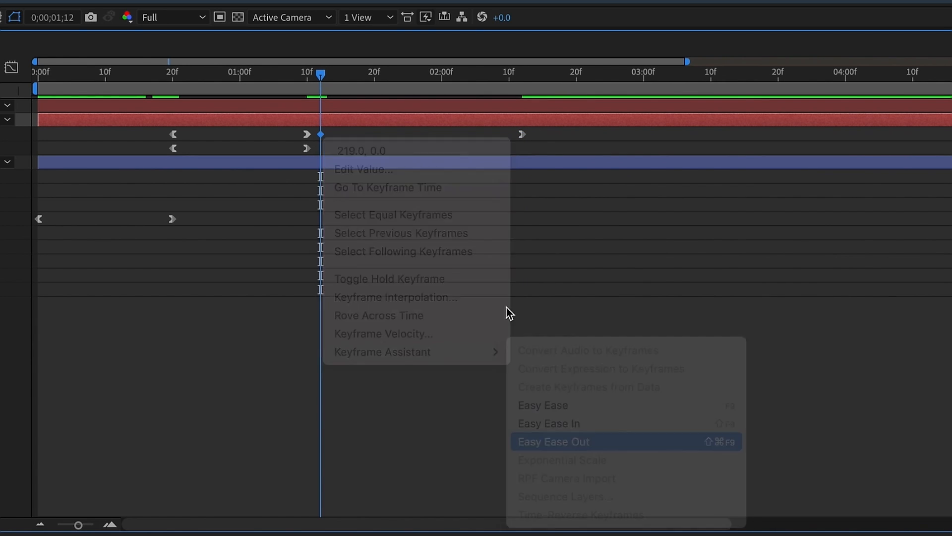
{"action": "left_click", "coordinate": [553, 442]}
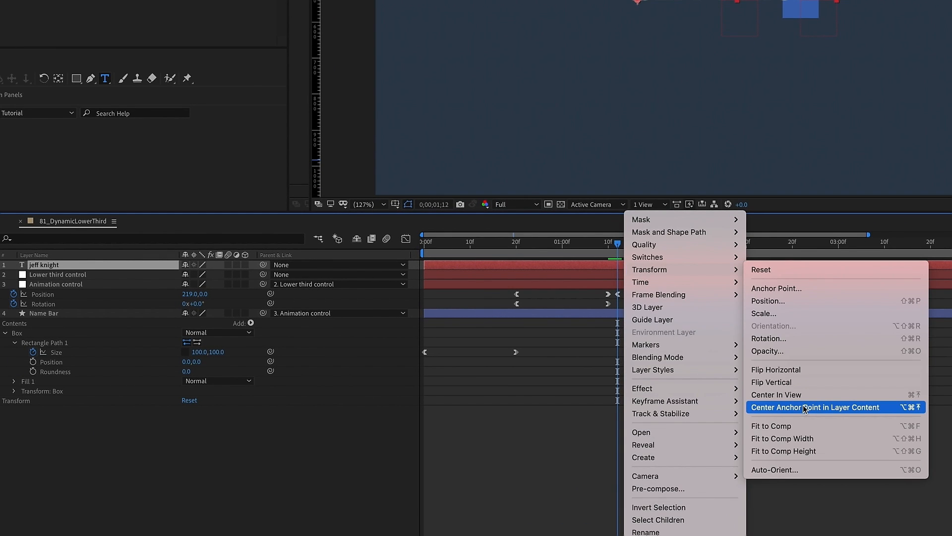
{"action": "left_click", "coordinate": [815, 407]}
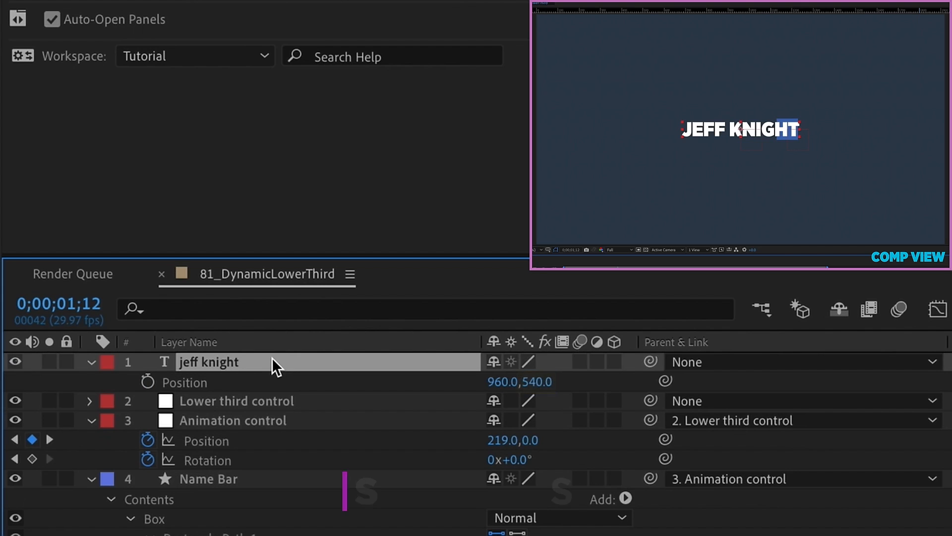
{"action": "key", "text": "s"}
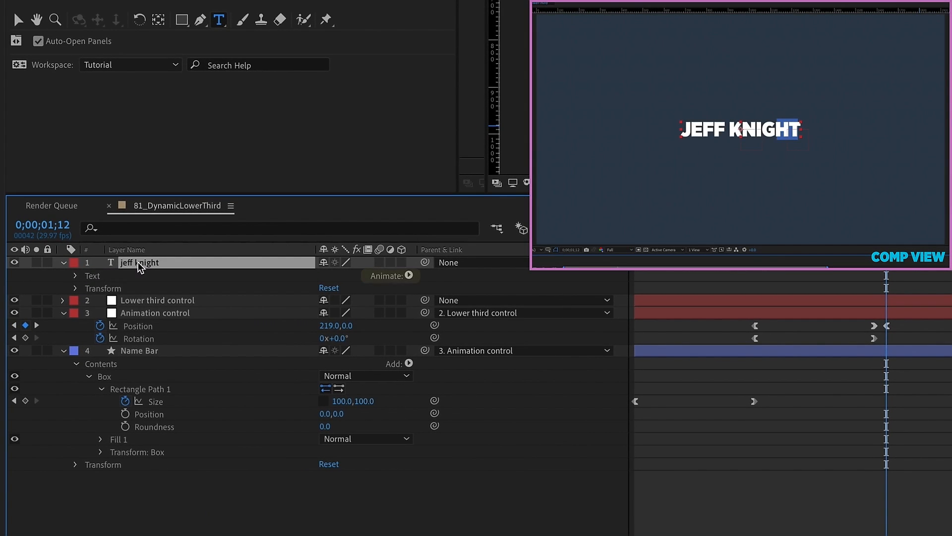
{"action": "left_click", "coordinate": [409, 276]}
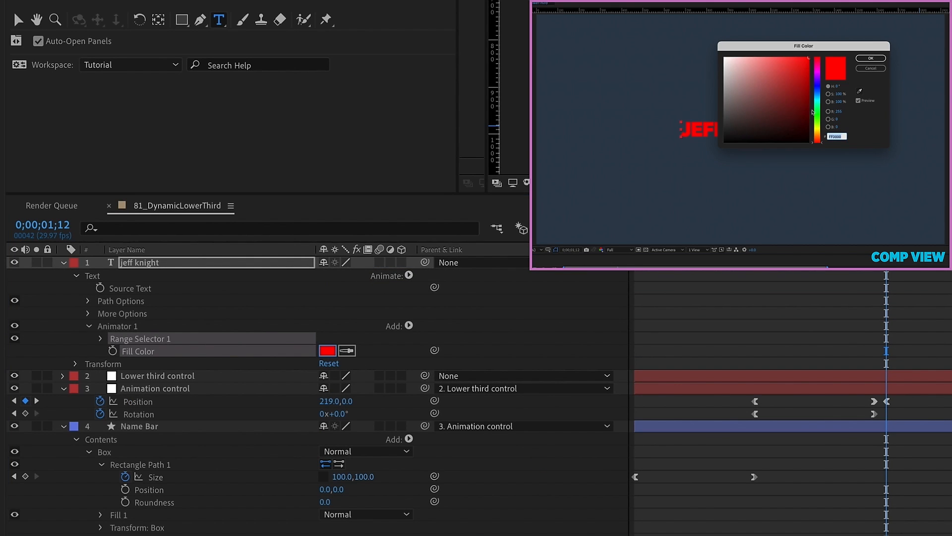
{"action": "left_click", "coordinate": [869, 58]}
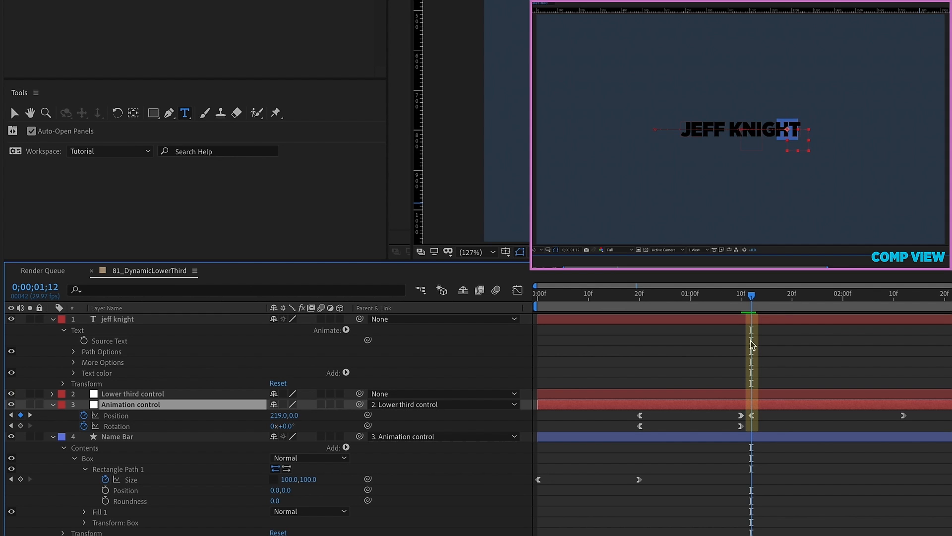
{"action": "key", "text": "["}
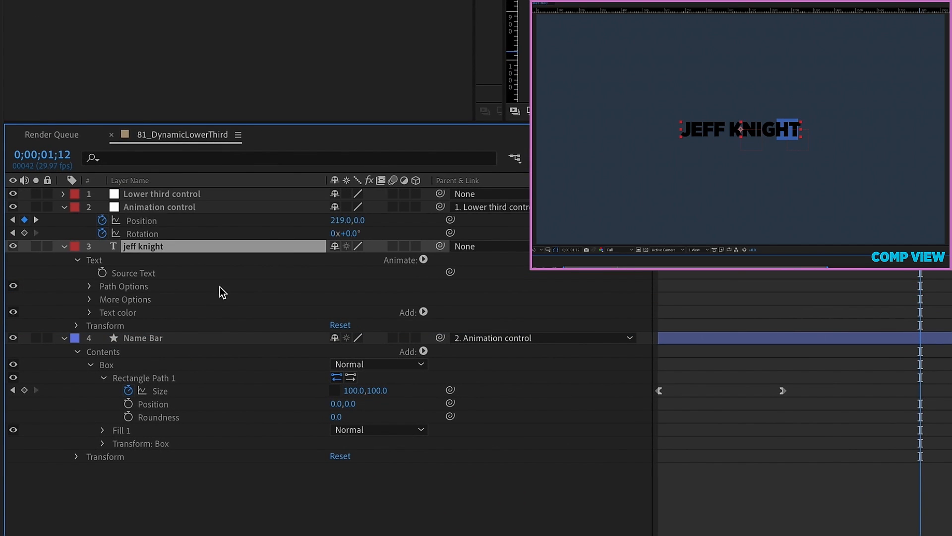
{"action": "left_click", "coordinate": [143, 338]}
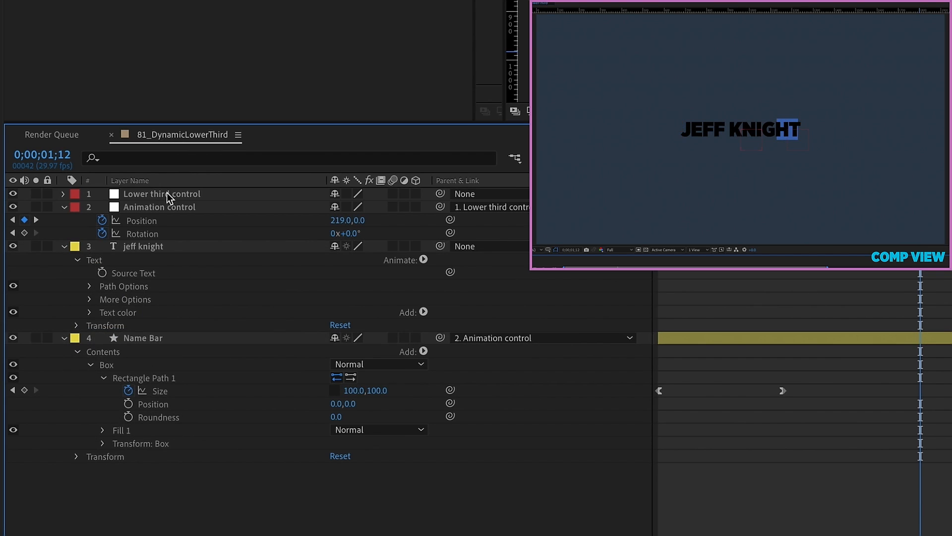
{"action": "left_click", "coordinate": [74, 207]}
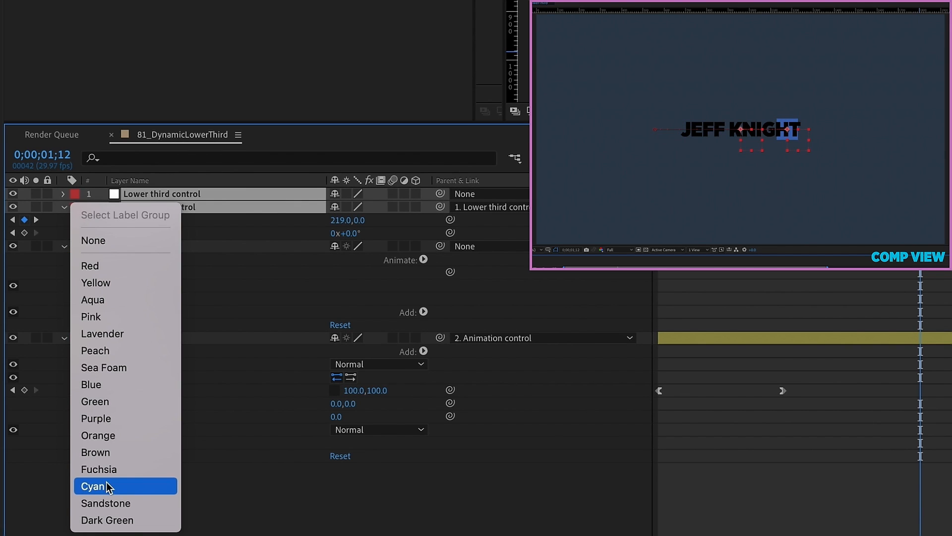
{"action": "left_click", "coordinate": [93, 486]}
{"action": "type", "text": "Name Bar"}
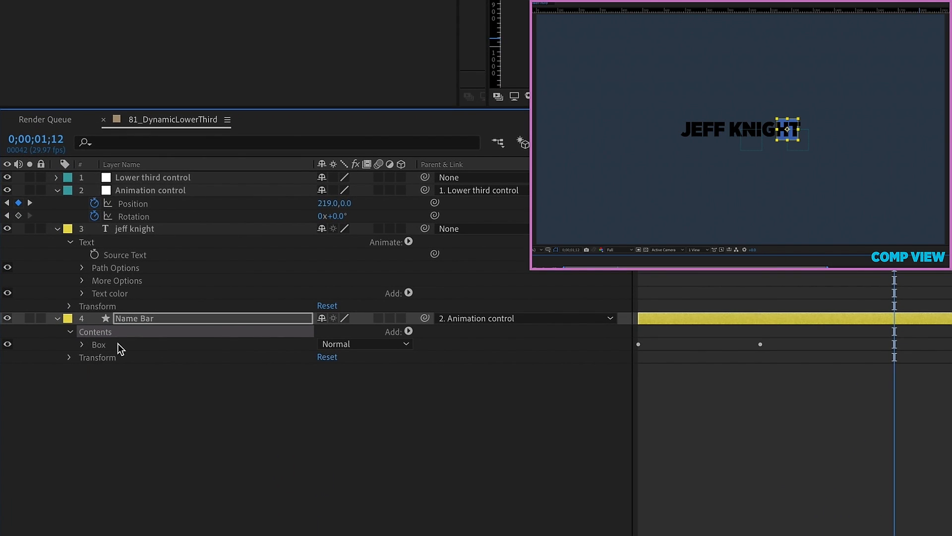
- Add a nested Name Bar group with a red-filled rectangle and hide the original Box
{"action": "left_click", "coordinate": [408, 332]}
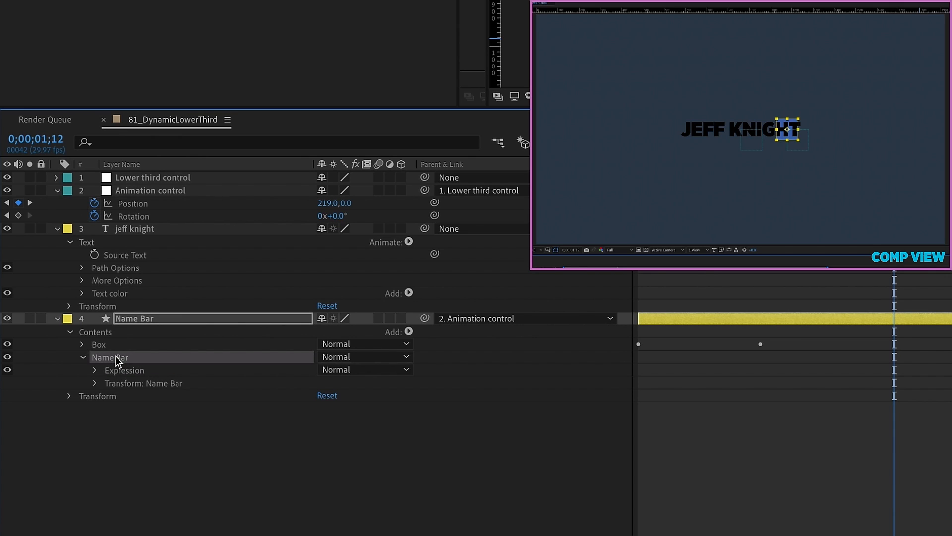
{"action": "left_click", "coordinate": [409, 332]}
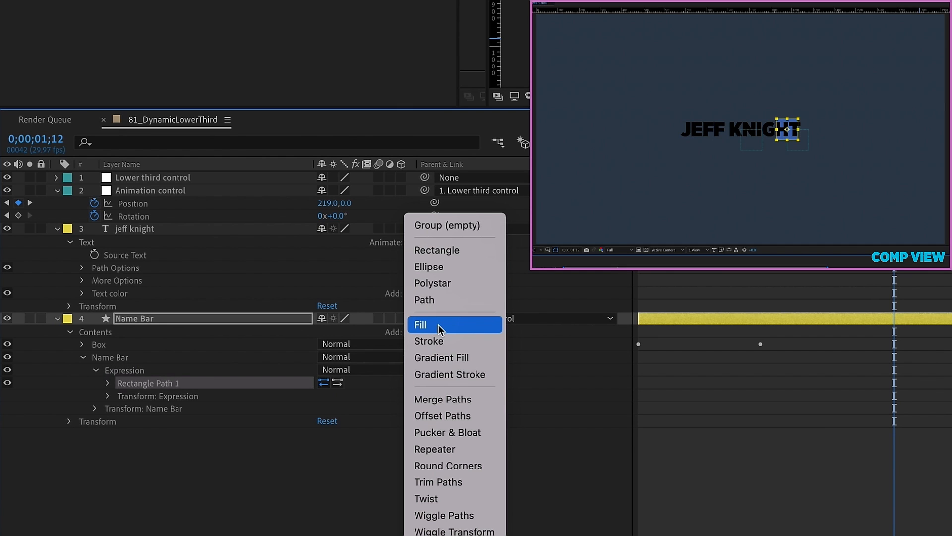
{"action": "left_click", "coordinate": [420, 324]}
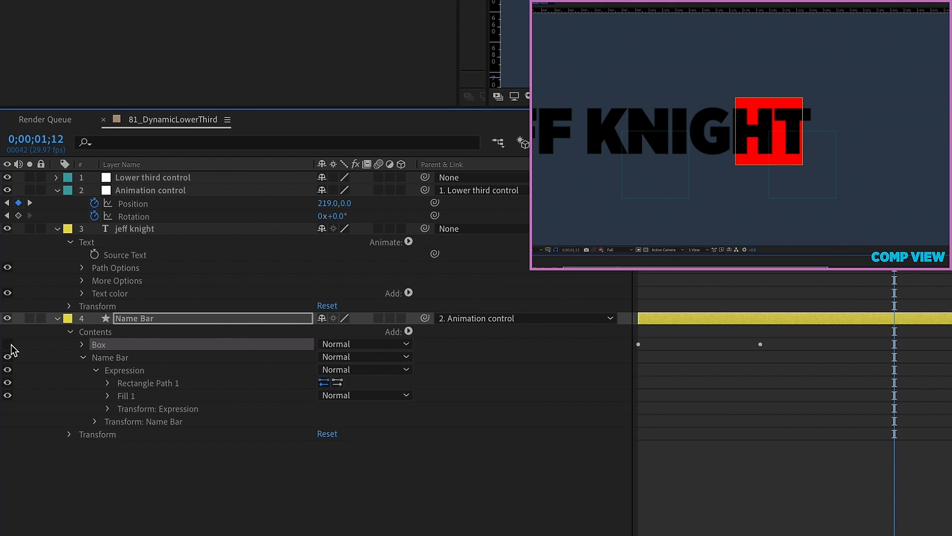
{"action": "left_click", "coordinate": [133, 228]}
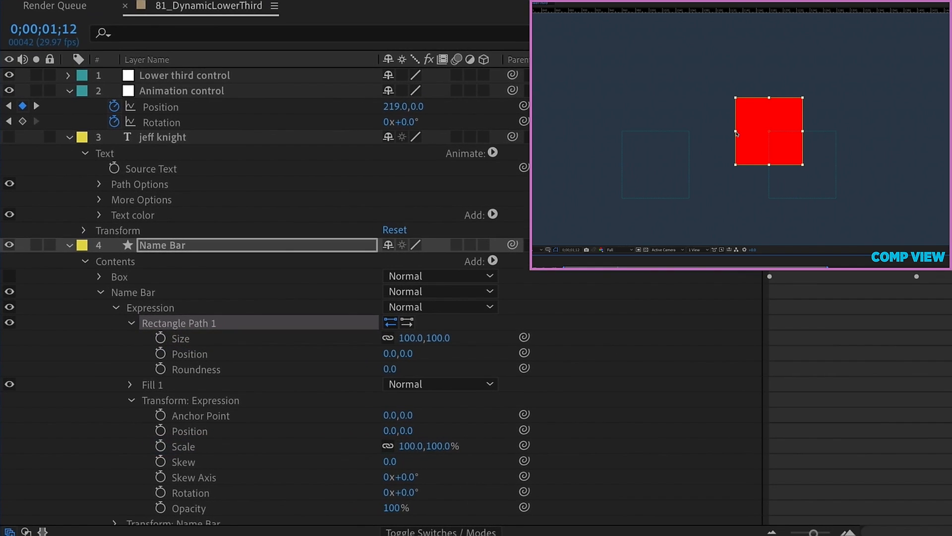
- Set the Expression rectangle's anchor point to -50,0 and give the bar a pale pink fill
{"action": "left_click", "coordinate": [203, 414]}
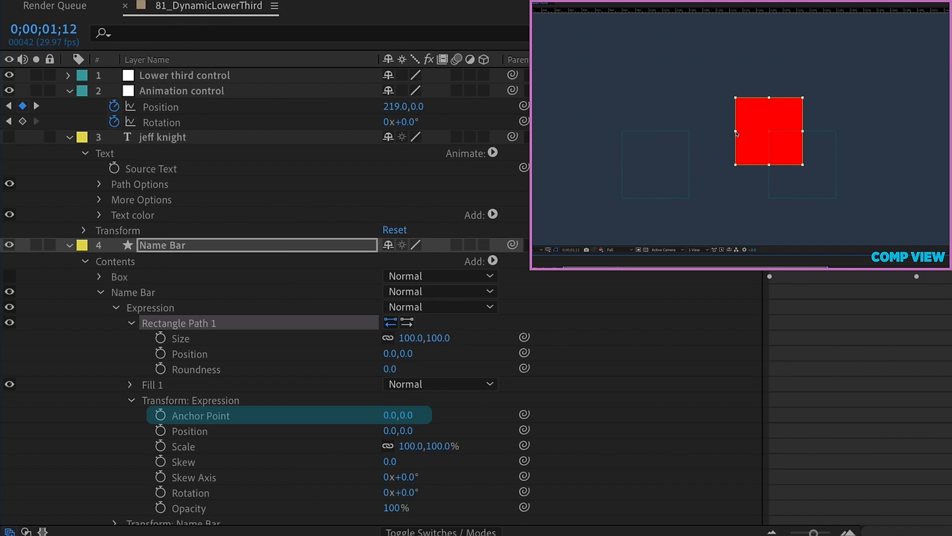
{"action": "left_click", "coordinate": [180, 338]}
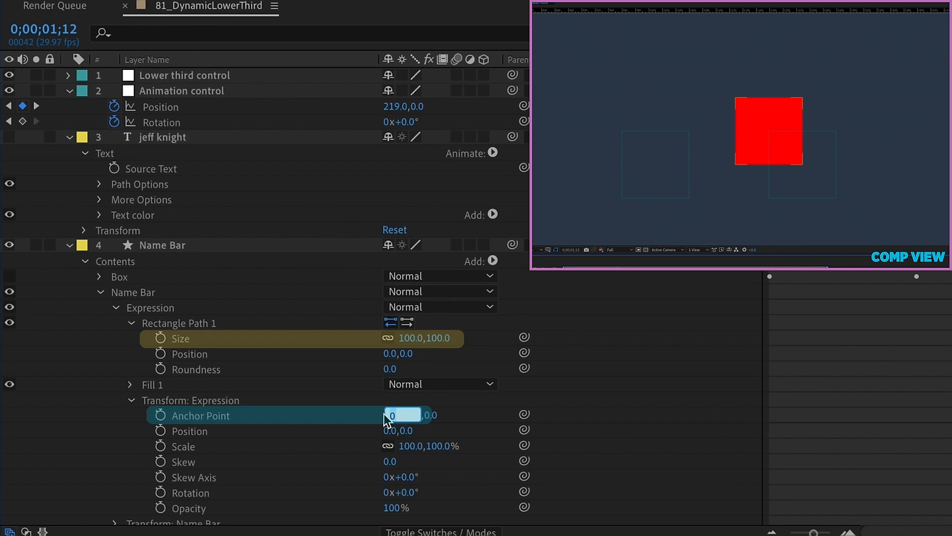
{"action": "type", "text": "-50"}
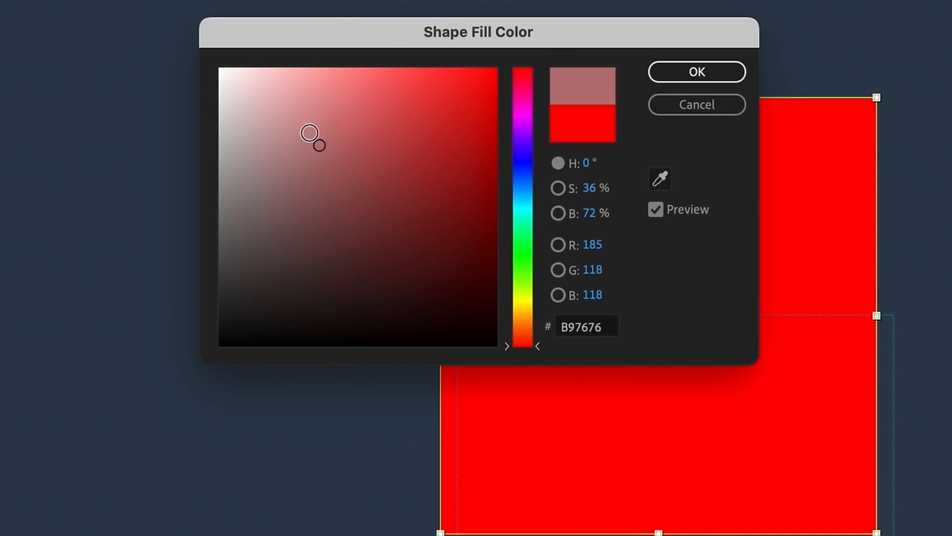
{"action": "left_click", "coordinate": [696, 71]}
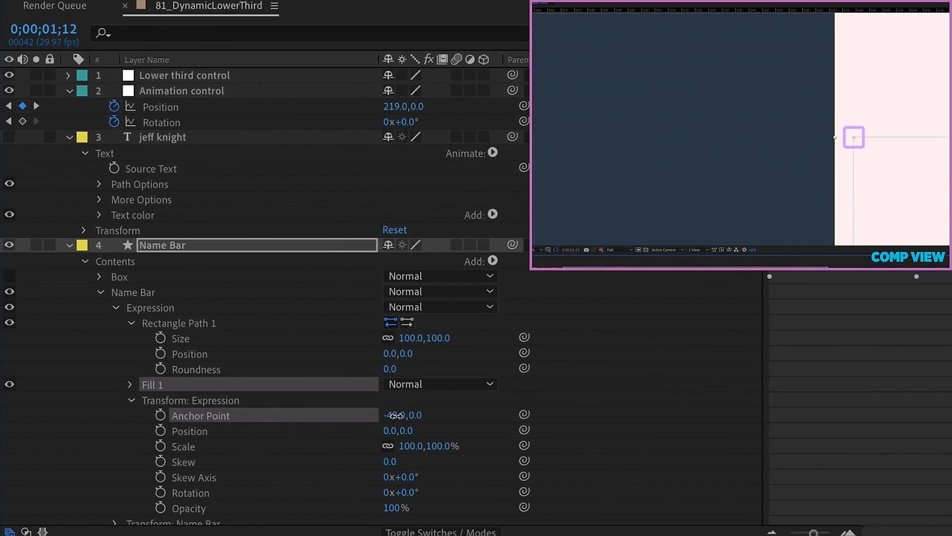
{"action": "double_click", "coordinate": [401, 415]}
{"action": "type", "text": "5"}
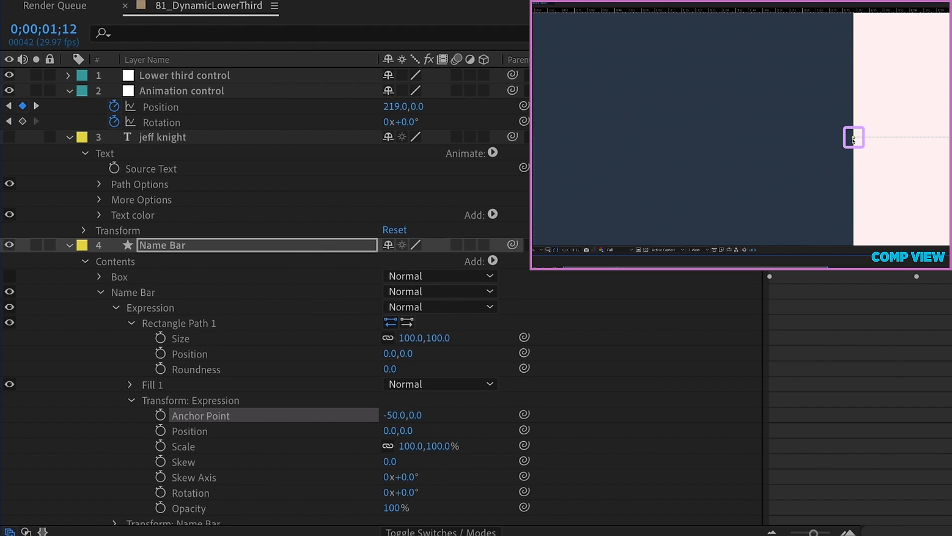
{"action": "left_click", "coordinate": [189, 431]}
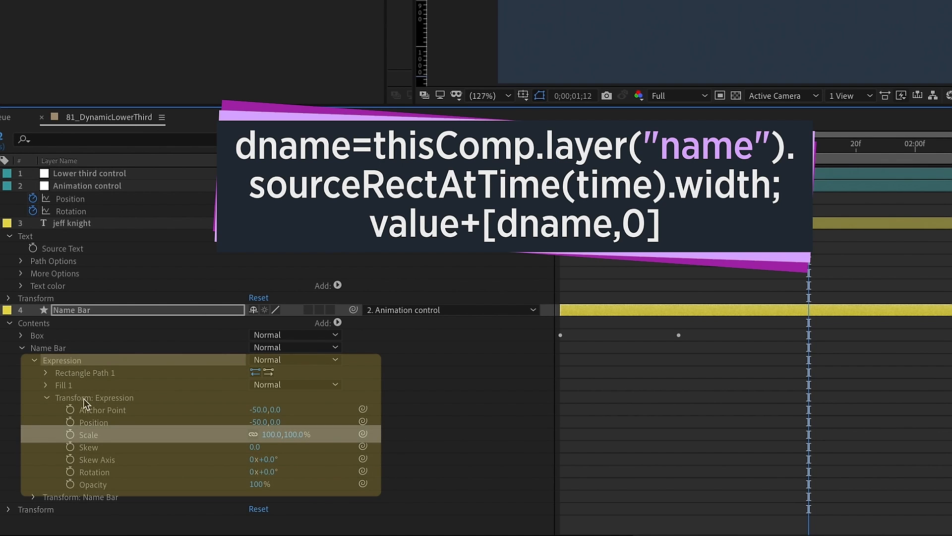
{"action": "mouse_move", "coordinate": [70, 438]}
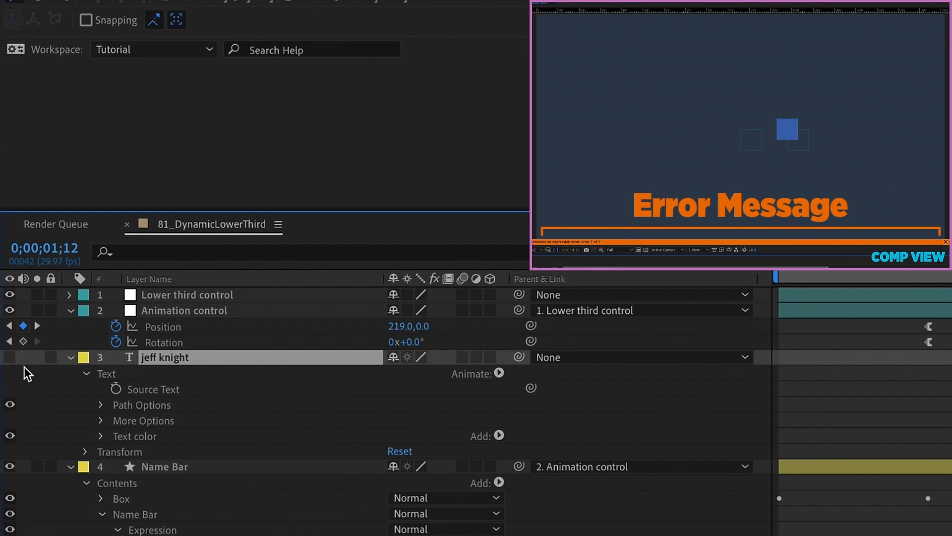
{"action": "type", "text": "name"}
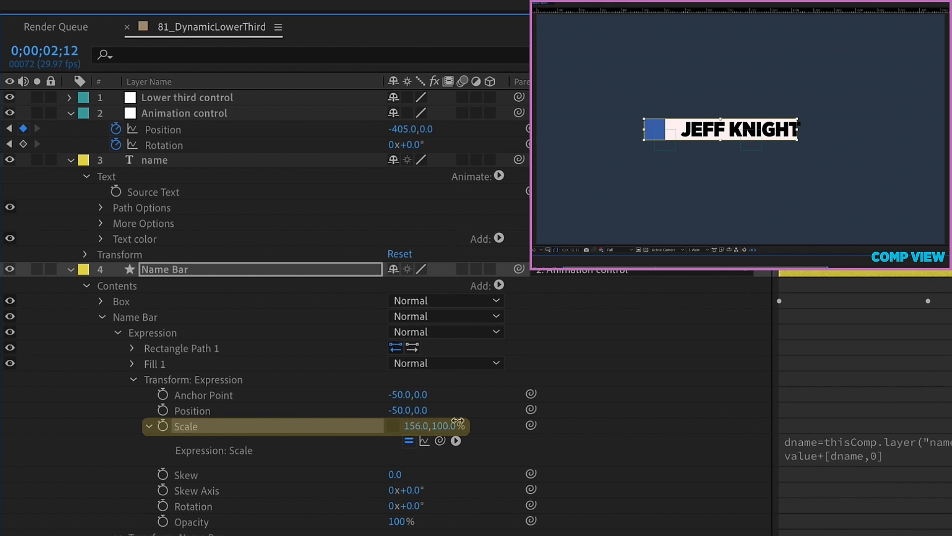
{"action": "left_click_drag", "start_coordinate": [434, 425], "coordinate": [468, 425]}
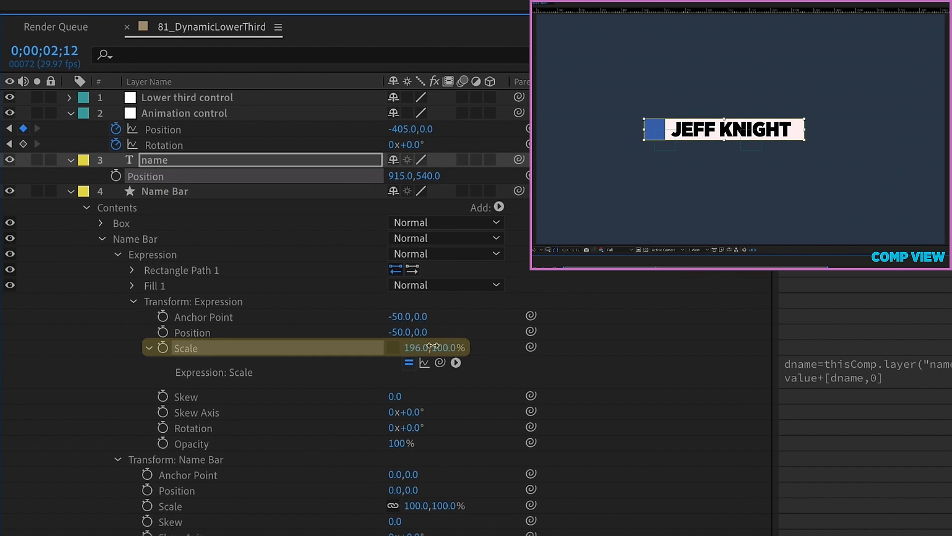
{"action": "left_click_drag", "start_coordinate": [432, 347], "coordinate": [386, 337]}
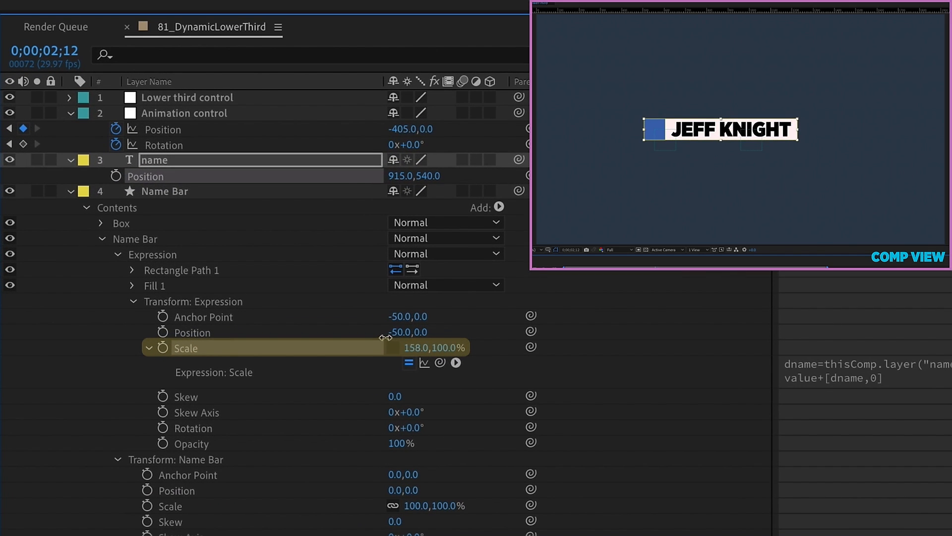
{"action": "left_click_drag", "start_coordinate": [438, 348], "coordinate": [419, 347]}
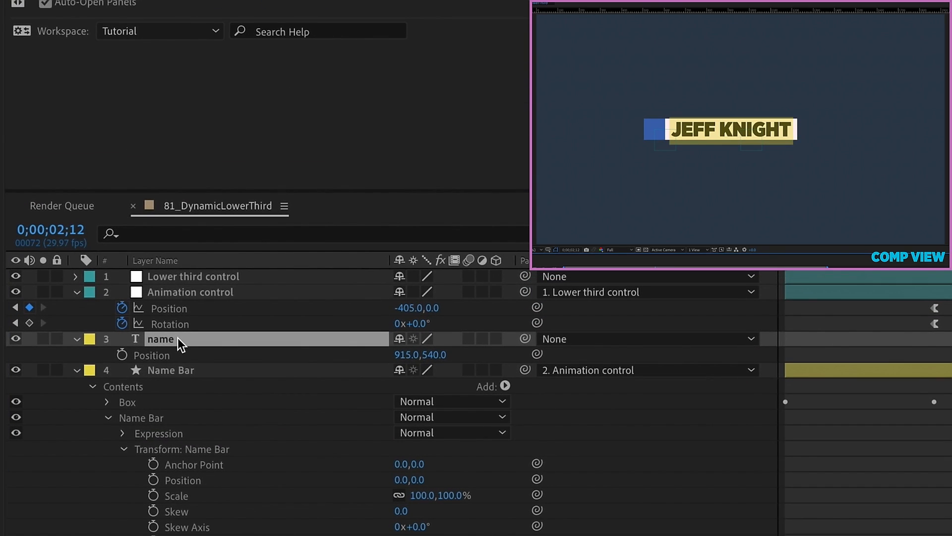
{"action": "type", "text": "SHEILA"}
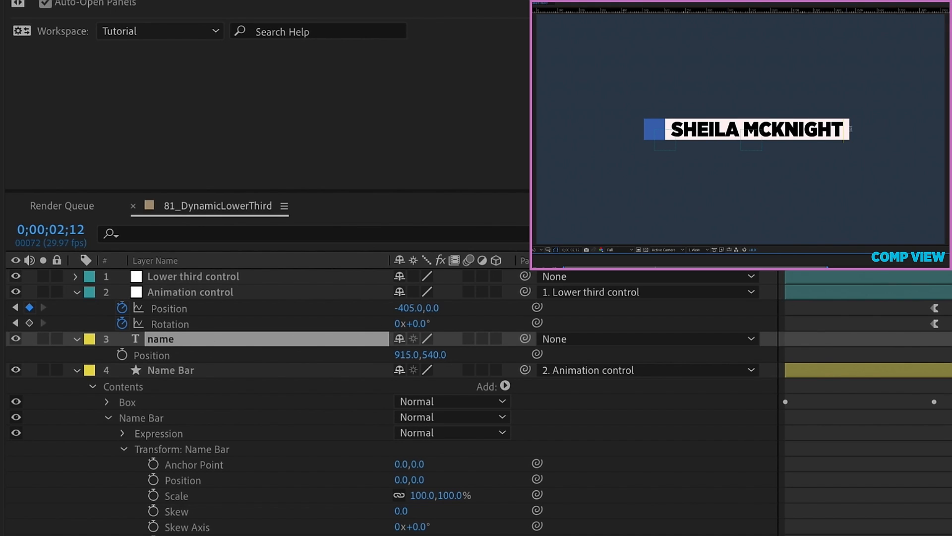
{"action": "mouse_move", "coordinate": [216, 348]}
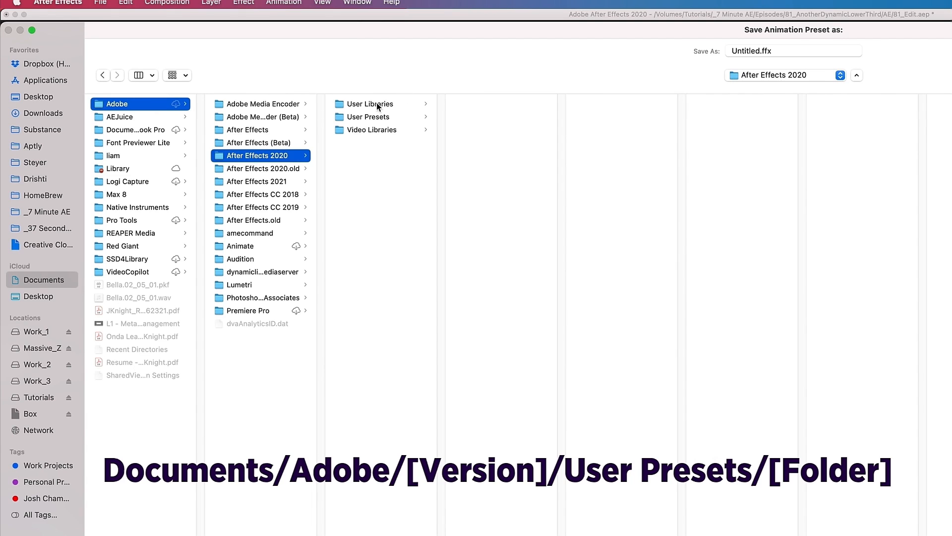
- Save the setup as animation preset Auto_resize in the 7_Minute_AE user presets folder
{"action": "left_click", "coordinate": [370, 117]}
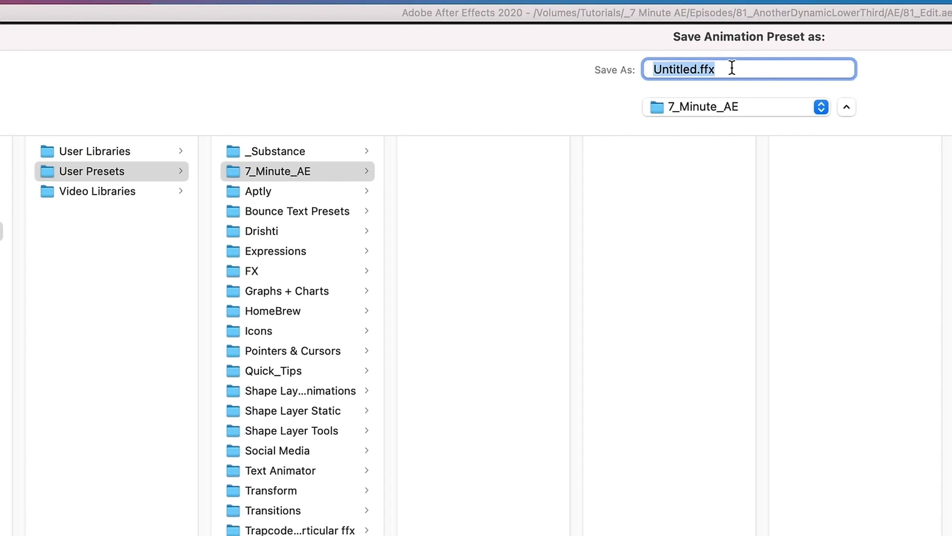
{"action": "type", "text": "Auto_resize"}
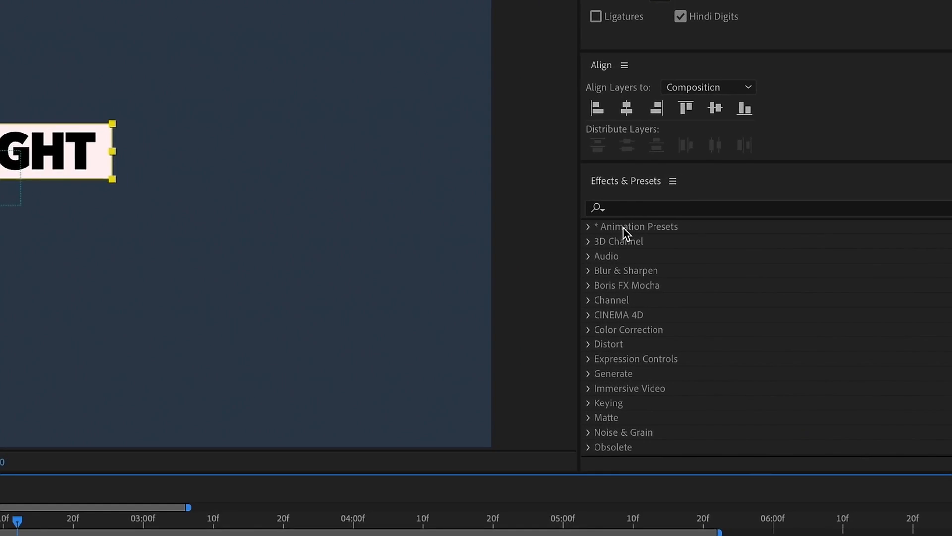
- Expand Animation Presets > User Presets > 7_Minute_AE in Effects & Presets
{"action": "left_click", "coordinate": [588, 226]}
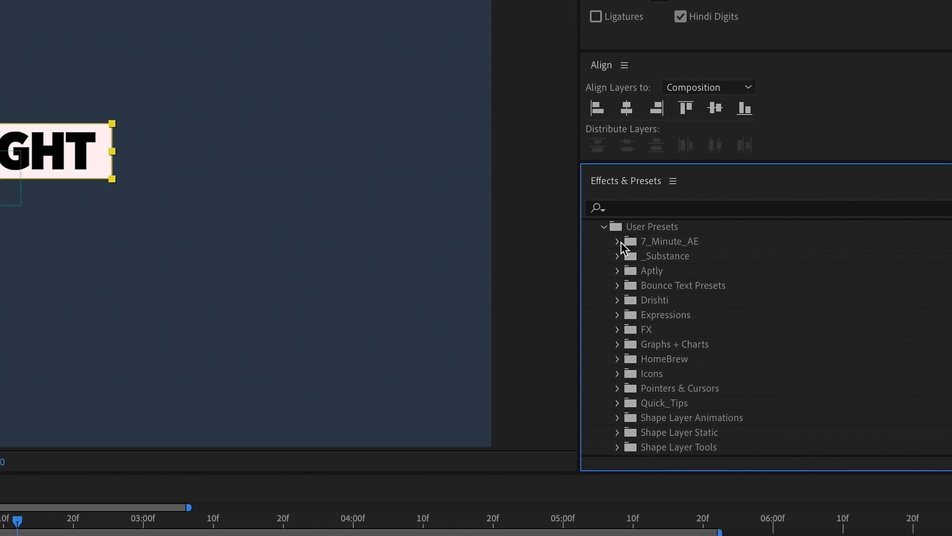
{"action": "left_click", "coordinate": [616, 241]}
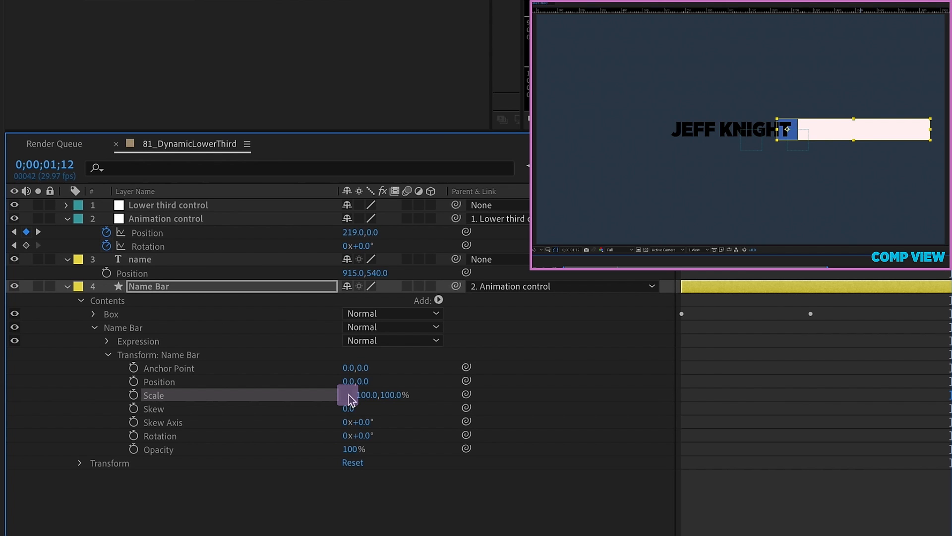
- Keyframe the Name Bar group's Scale starting from X = 0 so it opens out
{"action": "left_click", "coordinate": [153, 395]}
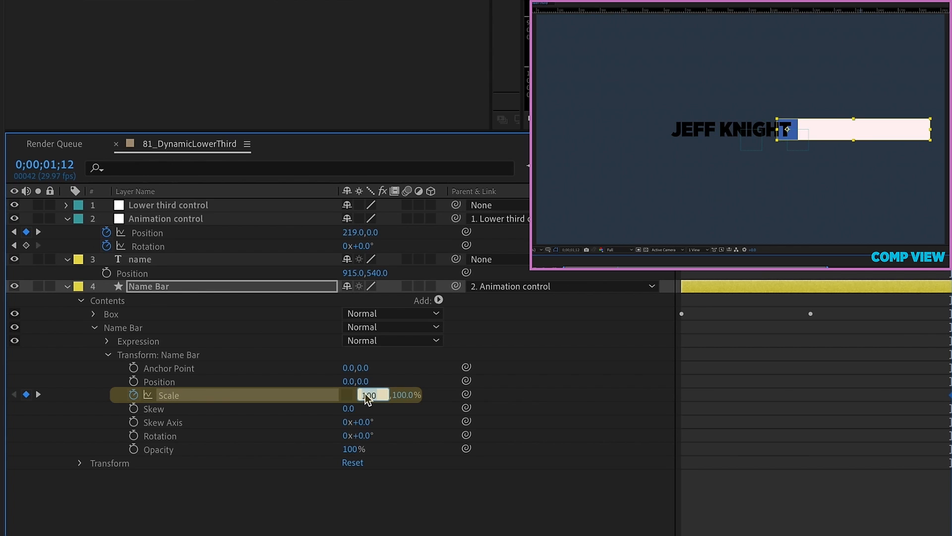
{"action": "type", "text": "0"}
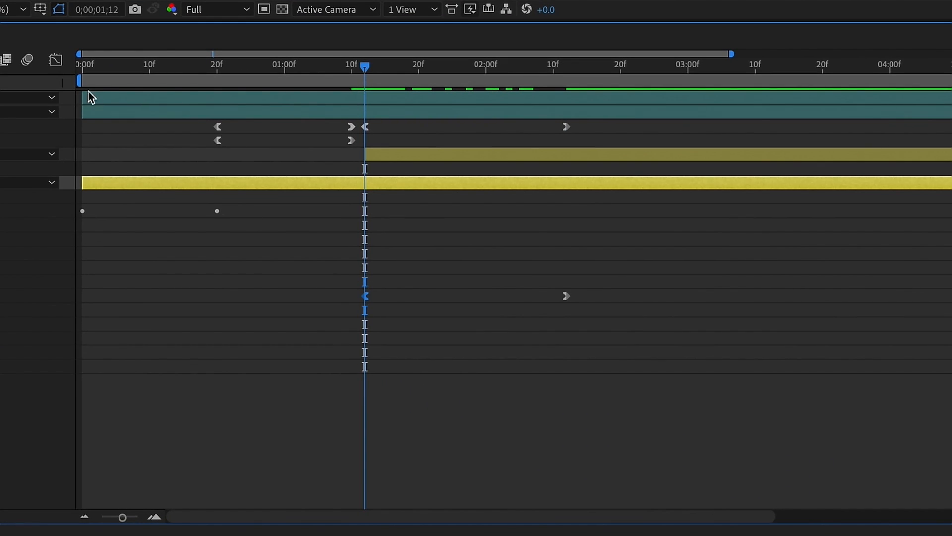
{"action": "left_click", "coordinate": [55, 60]}
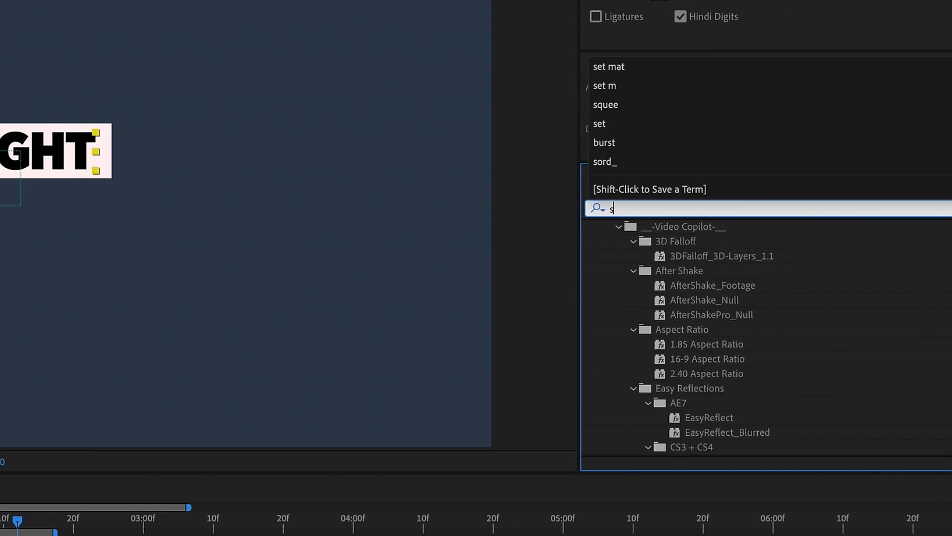
- Apply Set Matte to the name text and take the matte from the Name Bar layer
{"action": "type", "text": "set matte"}
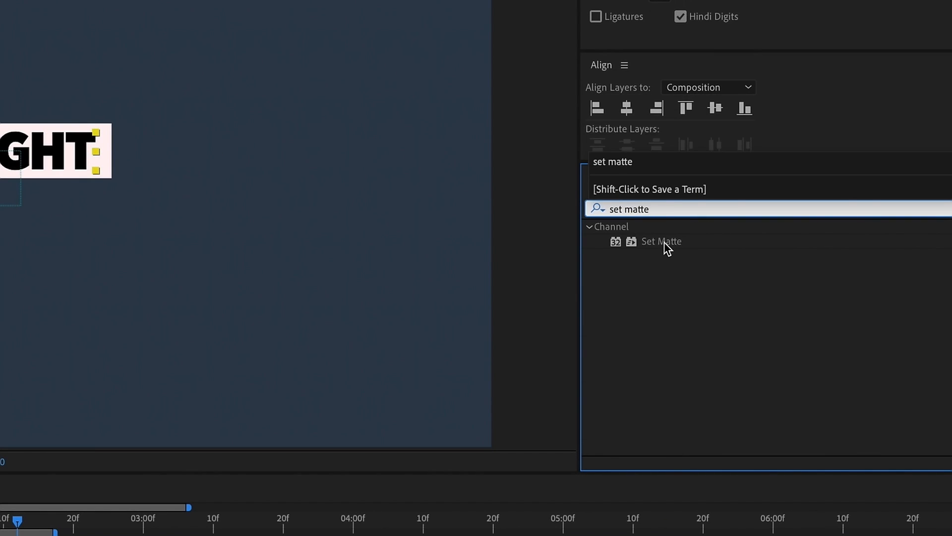
{"action": "double_click", "coordinate": [660, 241]}
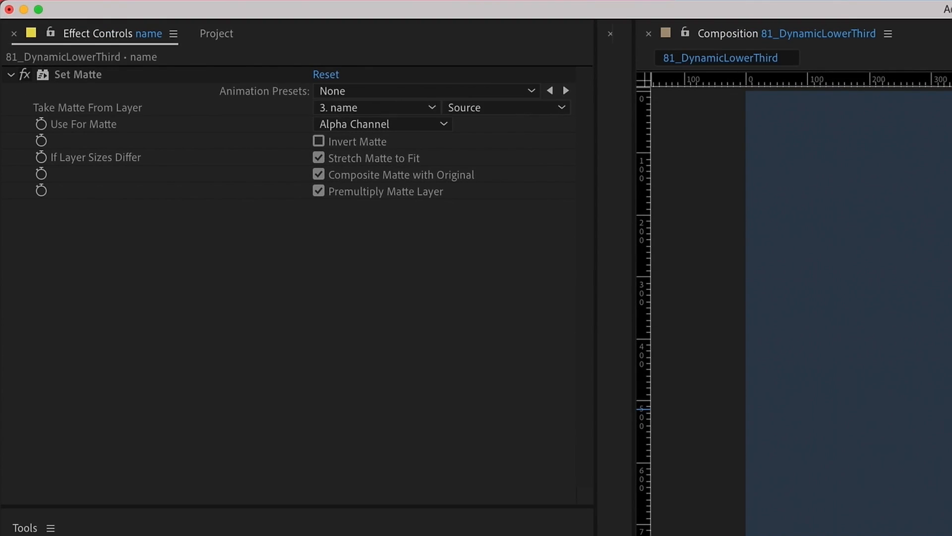
{"action": "left_click", "coordinate": [88, 108]}
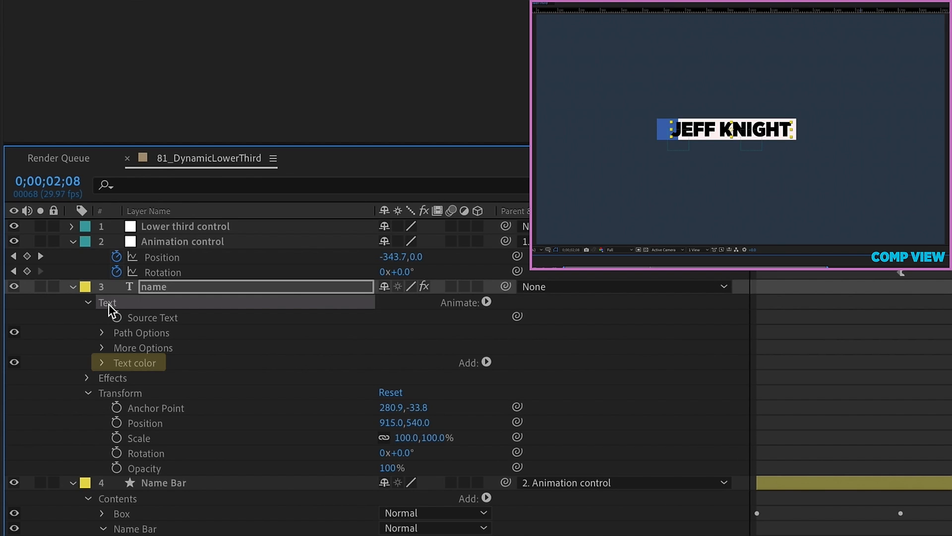
{"action": "mouse_move", "coordinate": [134, 370]}
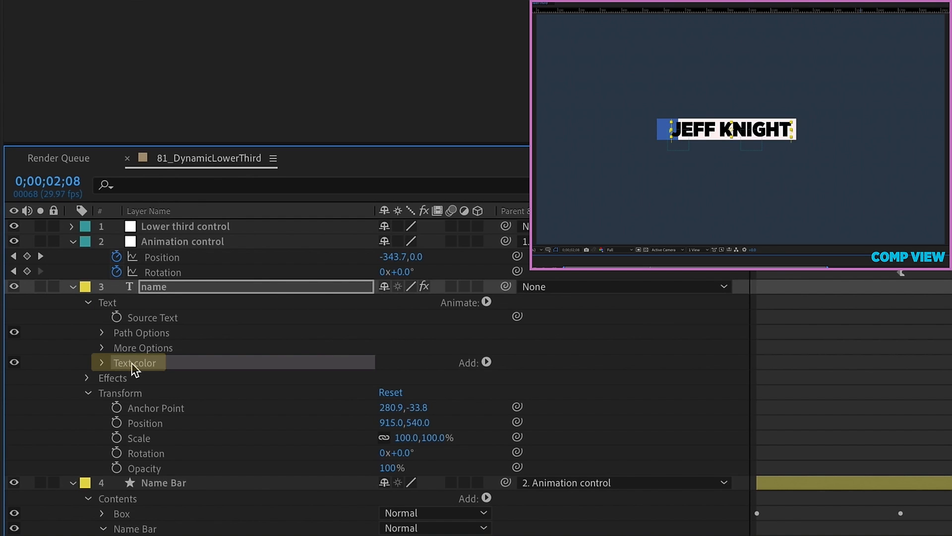
- Add a Position animator at 0,103 to the name and reveal Range Selector 1's Advanced settings
{"action": "left_click", "coordinate": [103, 362]}
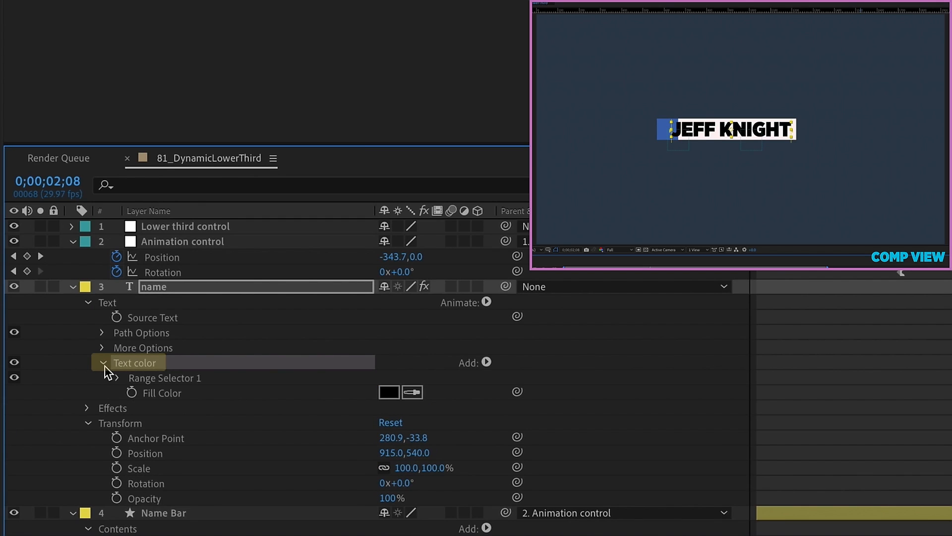
{"action": "left_click", "coordinate": [102, 363]}
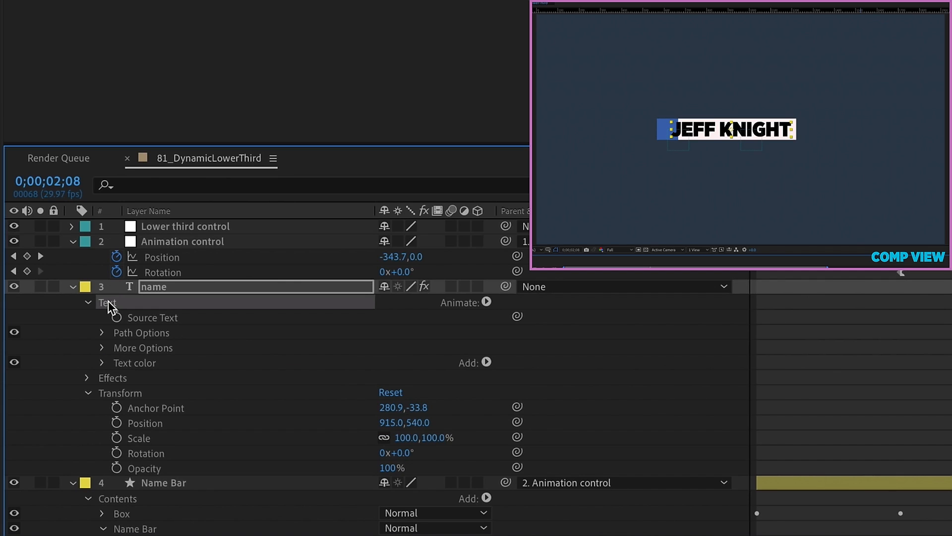
{"action": "left_click", "coordinate": [486, 302]}
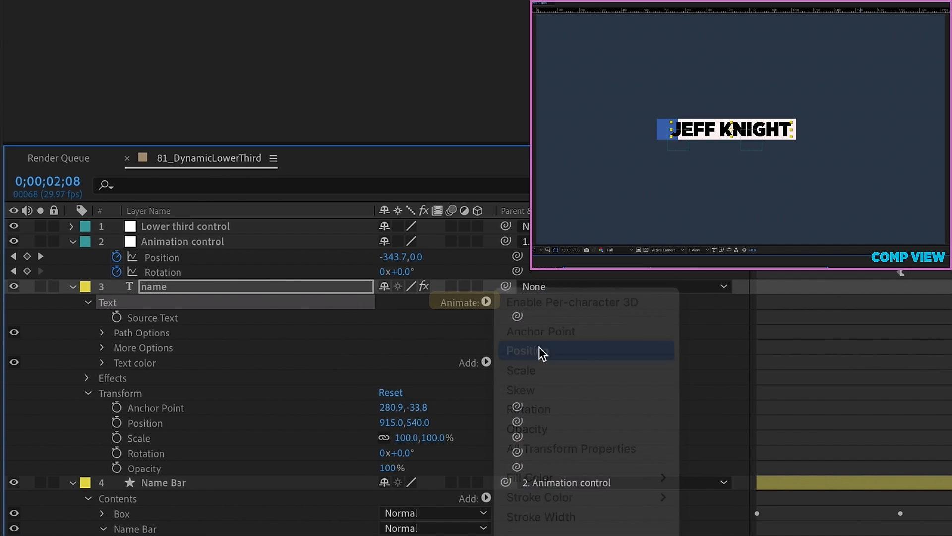
{"action": "left_click", "coordinate": [525, 351]}
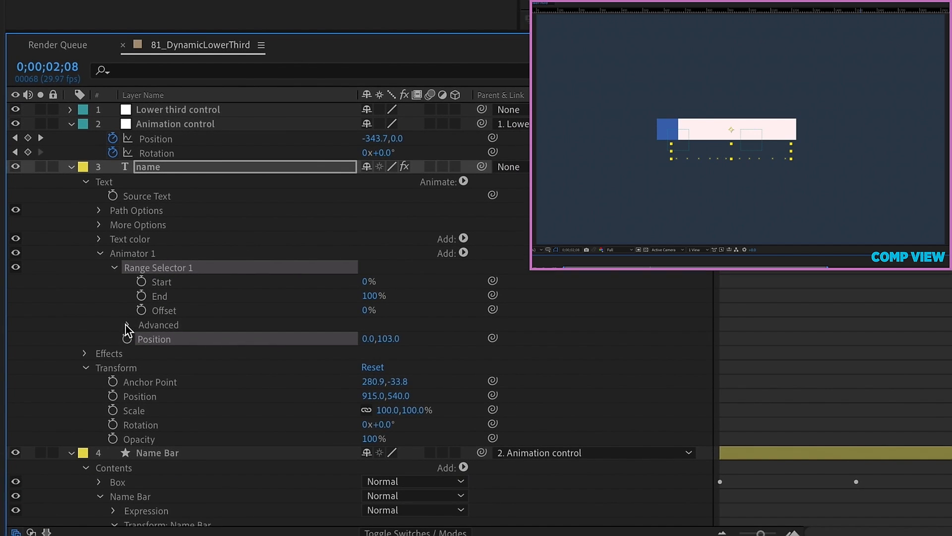
{"action": "left_click", "coordinate": [128, 325]}
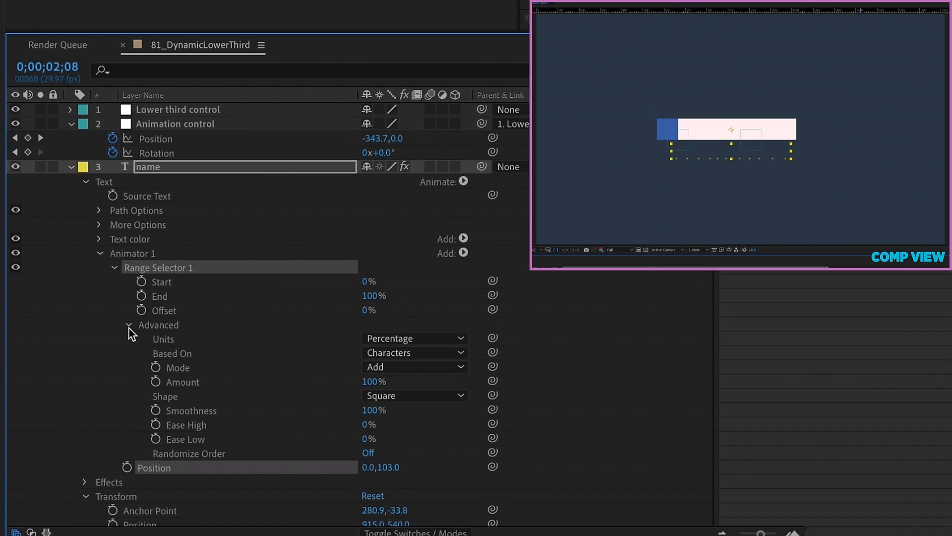
- Set Shape to Ramp Up with Ease Low 100%, keyframe Offset from -100% to 100% over ten frames, and preview
{"action": "left_click", "coordinate": [415, 395]}
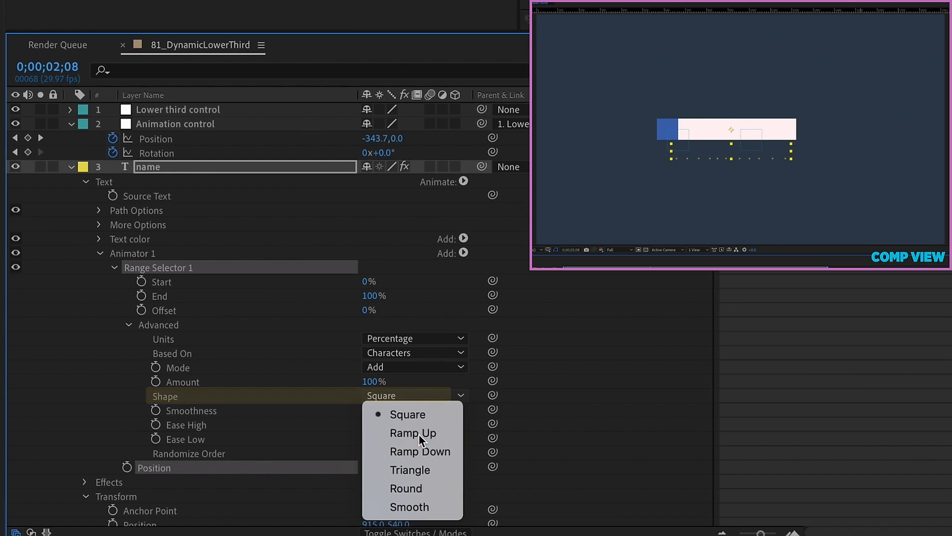
{"action": "left_click", "coordinate": [413, 433]}
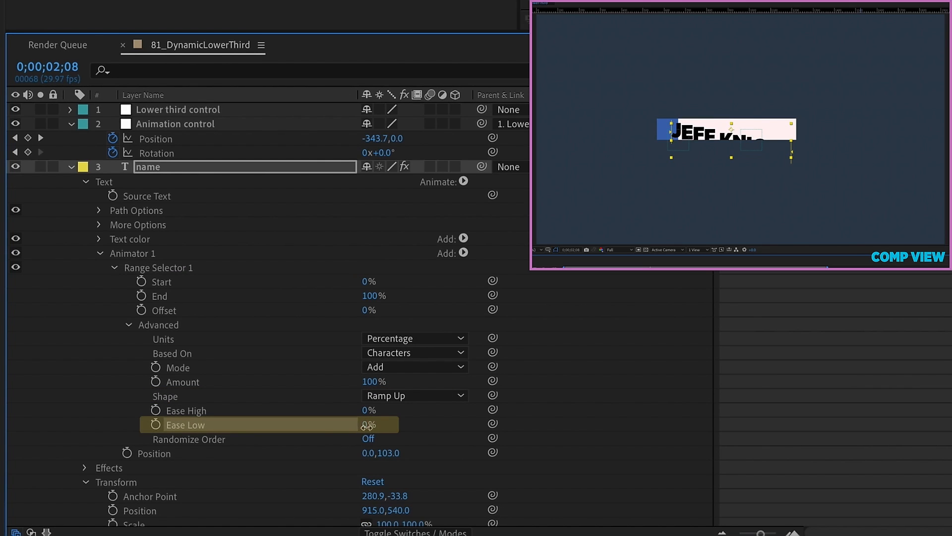
{"action": "type", "text": "100"}
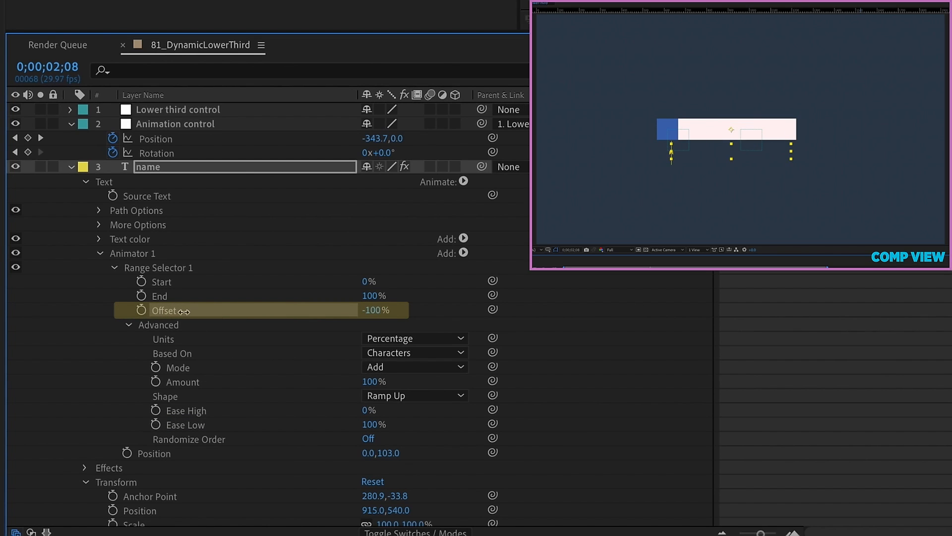
{"action": "mouse_move", "coordinate": [179, 316]}
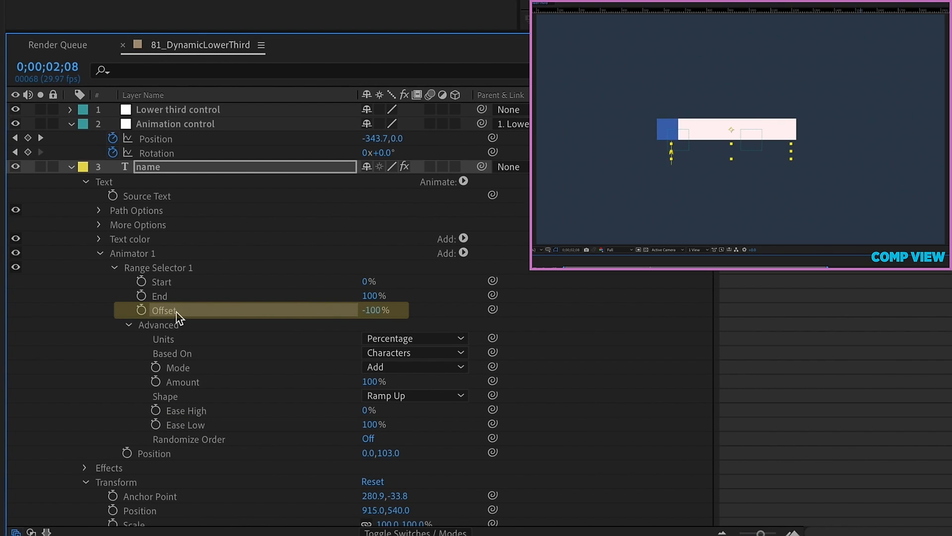
{"action": "left_click", "coordinate": [141, 309]}
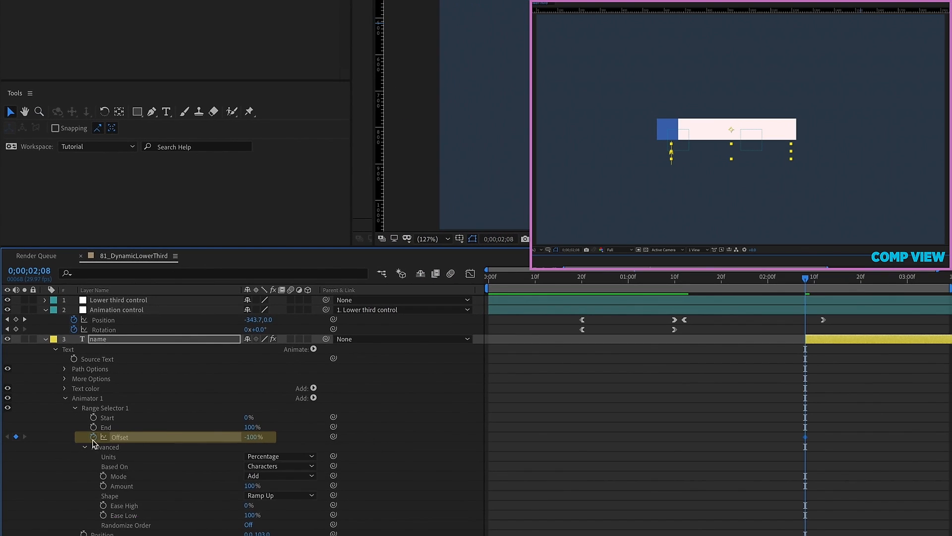
{"action": "key", "text": "shift+pagedown"}
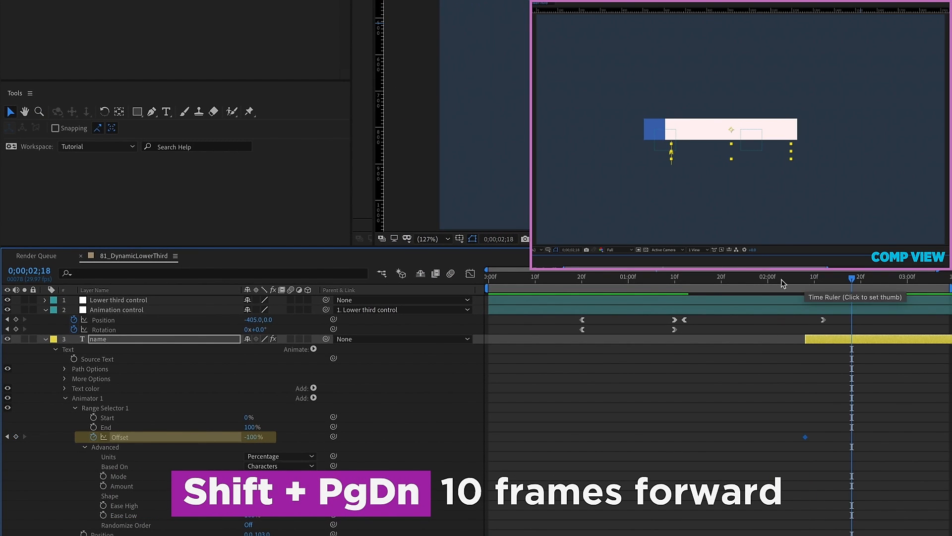
{"action": "key", "text": "Shift+PageDown"}
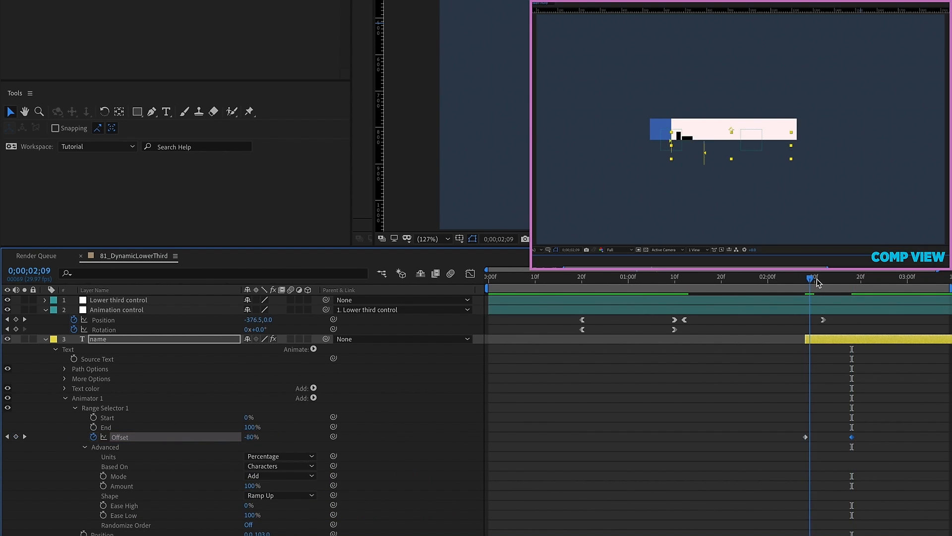
{"action": "left_click_drag", "start_coordinate": [809, 278], "coordinate": [828, 278]}
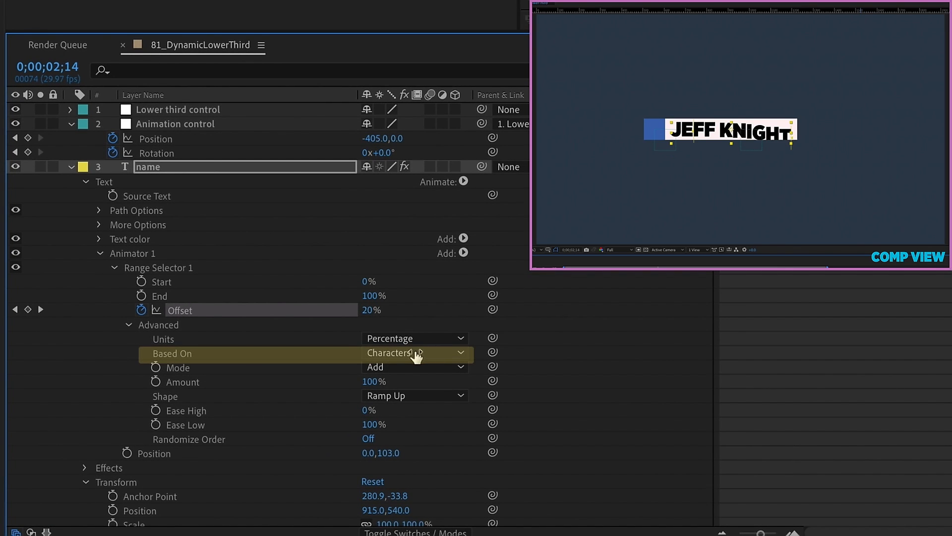
- Keep Based On set to Characters and switch Randomize Order on
{"action": "left_click", "coordinate": [415, 353]}
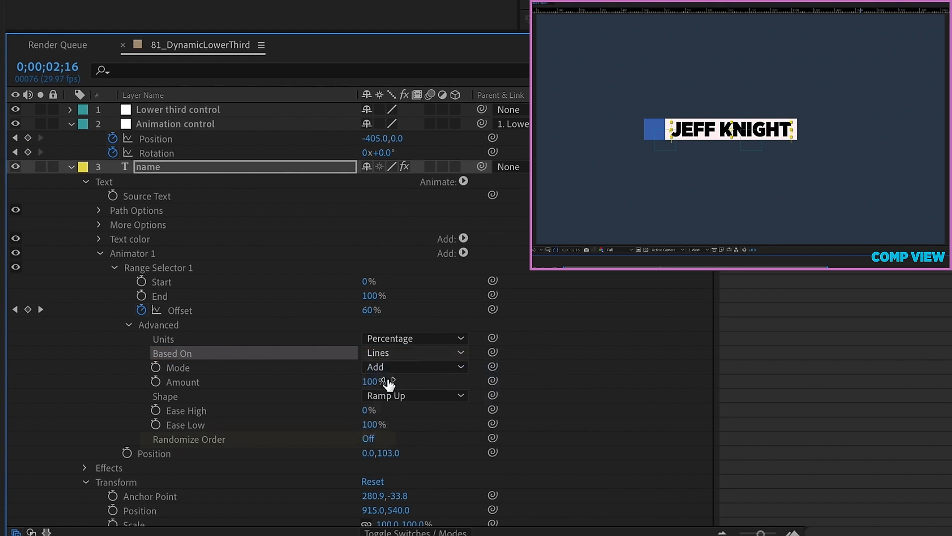
{"action": "left_click", "coordinate": [414, 352]}
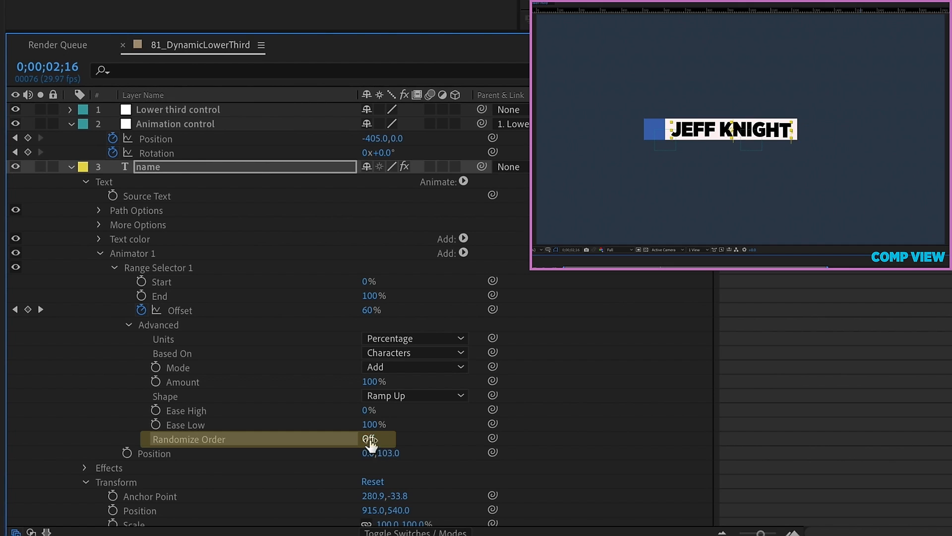
{"action": "left_click", "coordinate": [369, 439]}
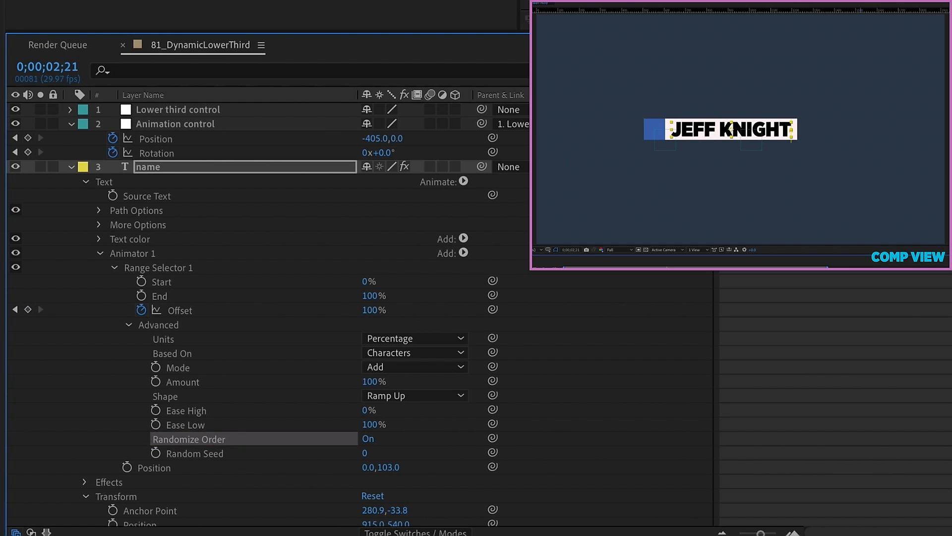